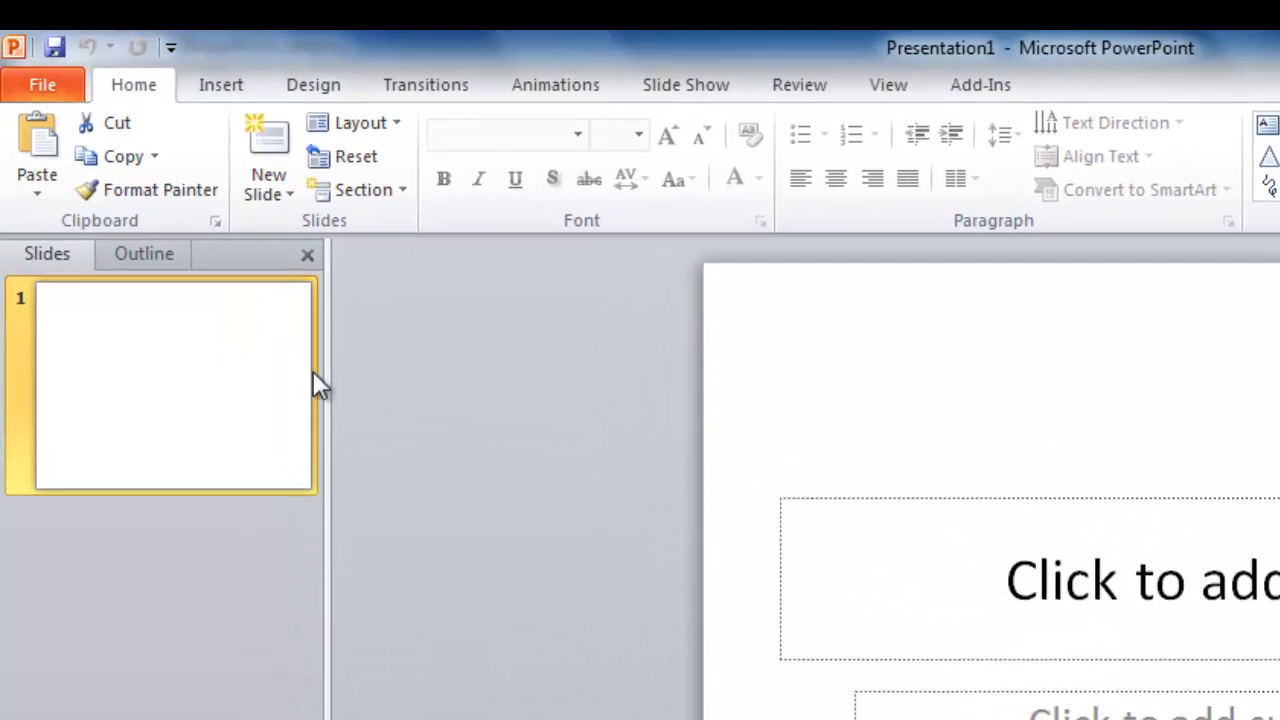
{"action": "mouse_move", "coordinate": [133, 84]}
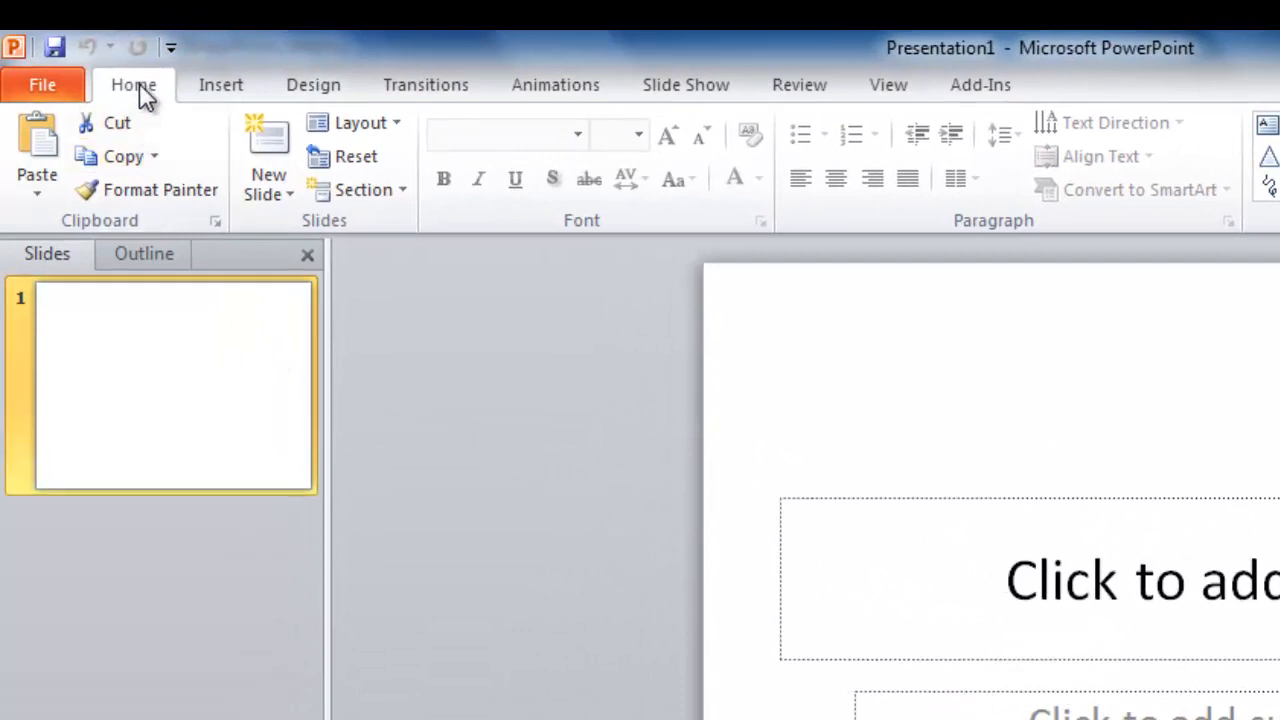
{"action": "mouse_move", "coordinate": [357, 156]}
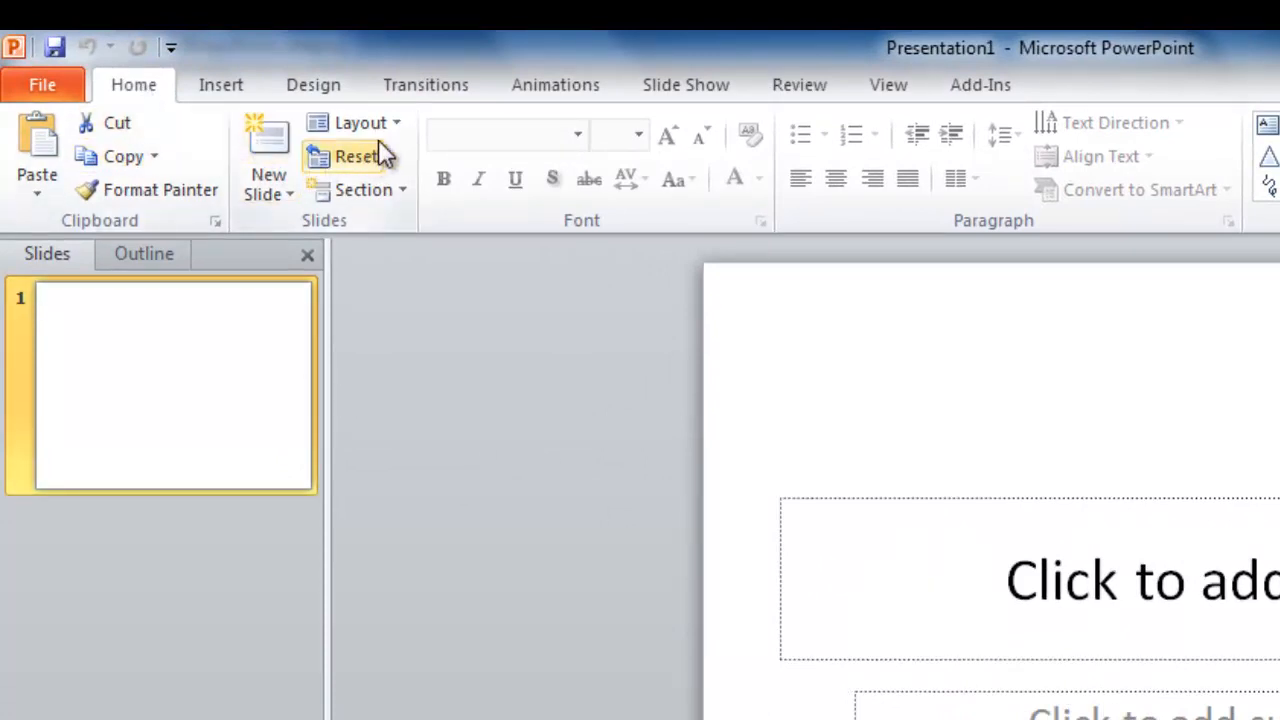
Apply the Title and Content layout to slide one and type 'Title' as its heading
{"action": "left_click", "coordinate": [360, 122]}
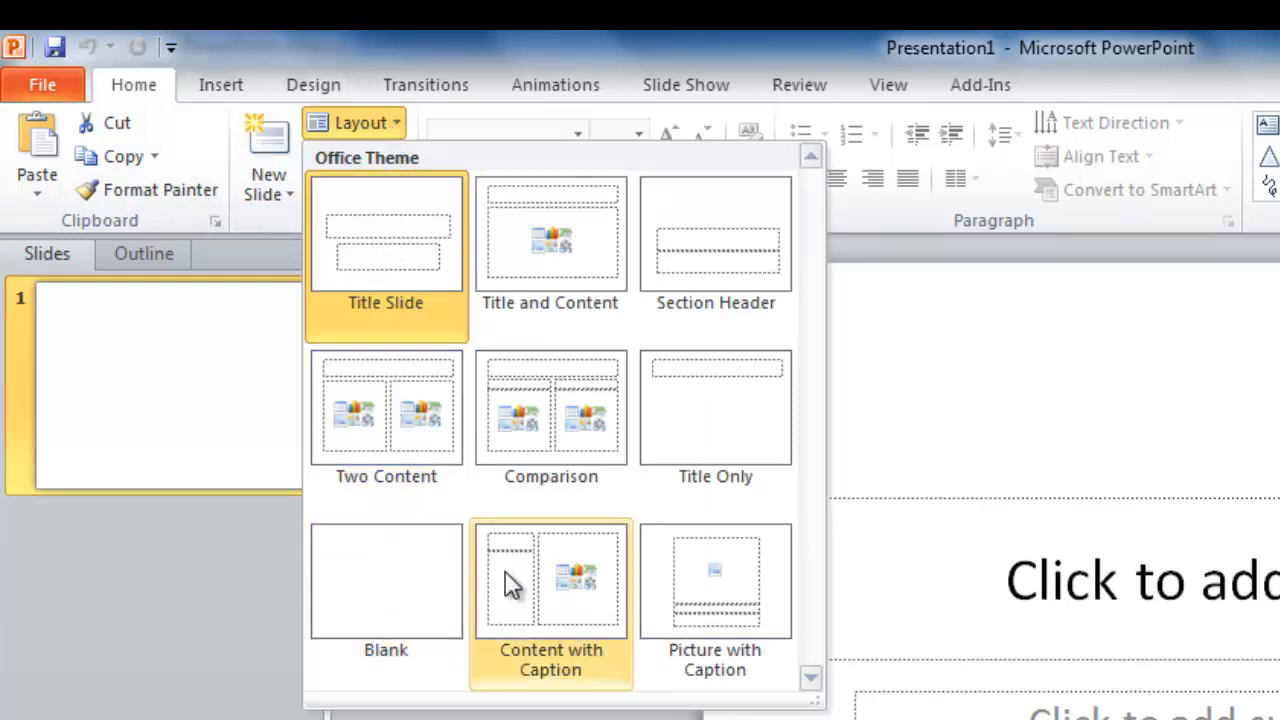
{"action": "mouse_move", "coordinate": [714, 580]}
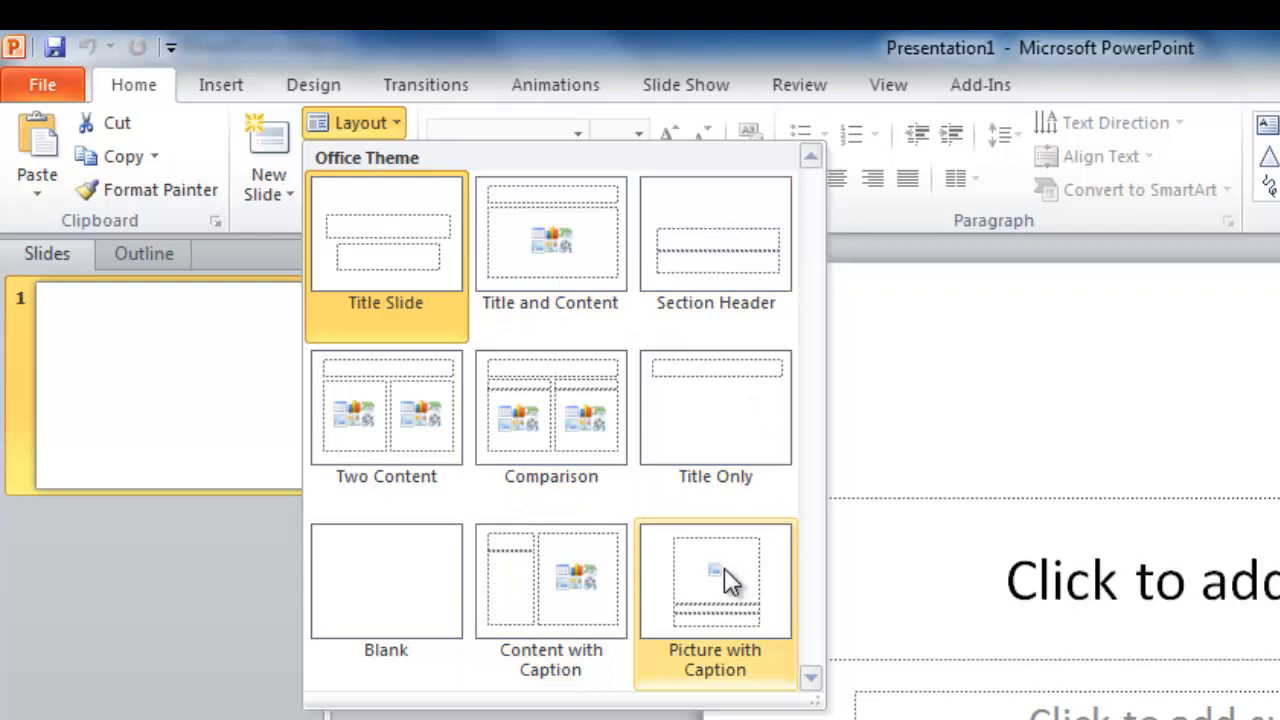
{"action": "mouse_move", "coordinate": [550, 240]}
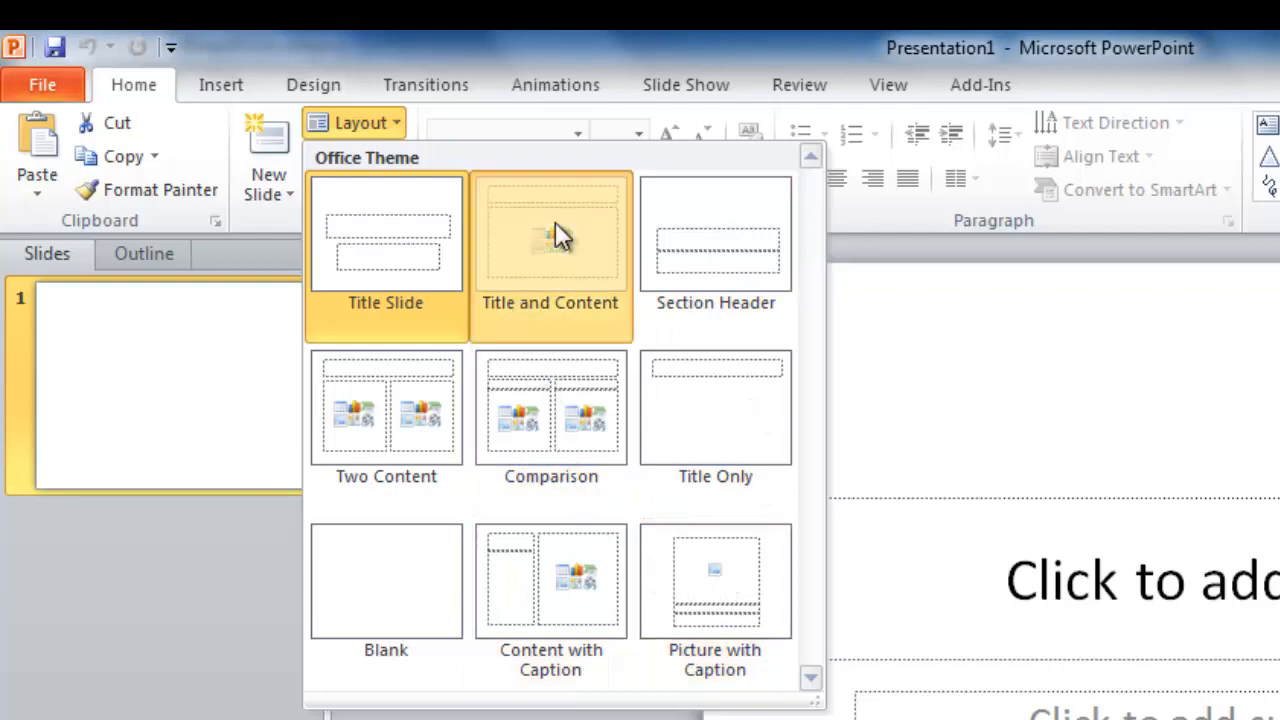
{"action": "left_click", "coordinate": [550, 235]}
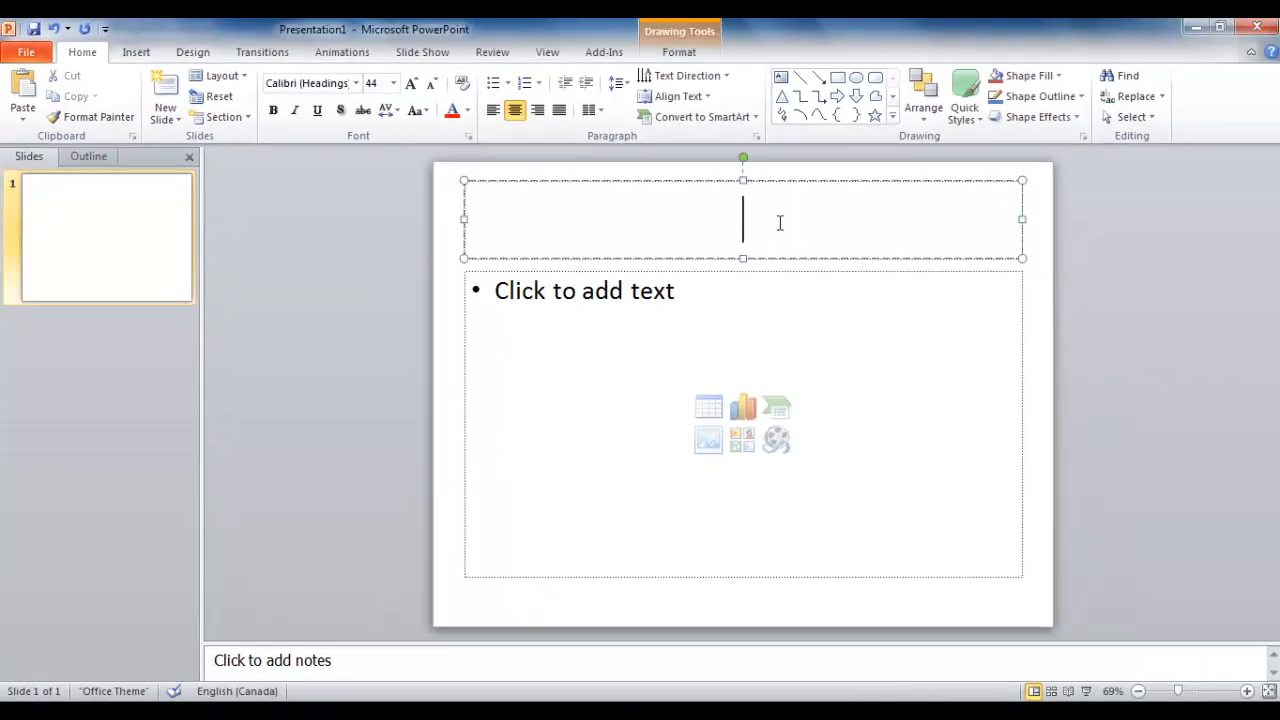
{"action": "type", "text": "Title"}
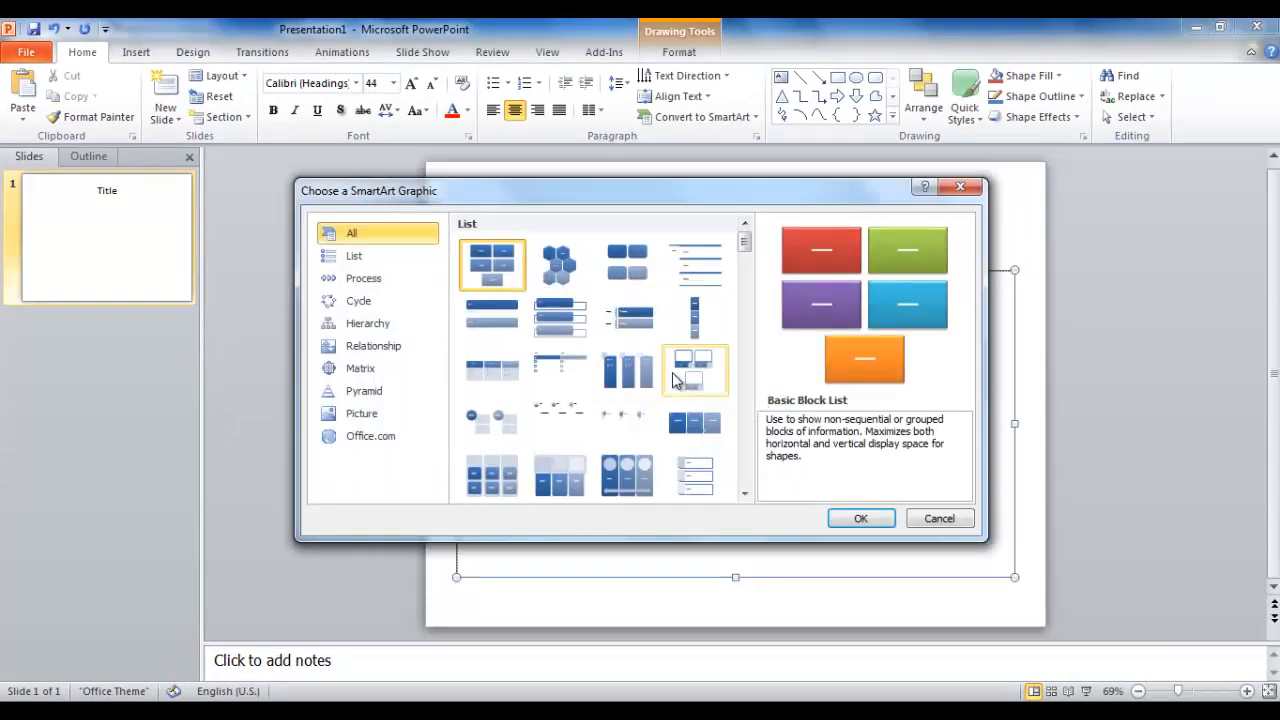
Insert a three-block process SmartArt graphic with arrows
{"action": "left_click", "coordinate": [860, 518]}
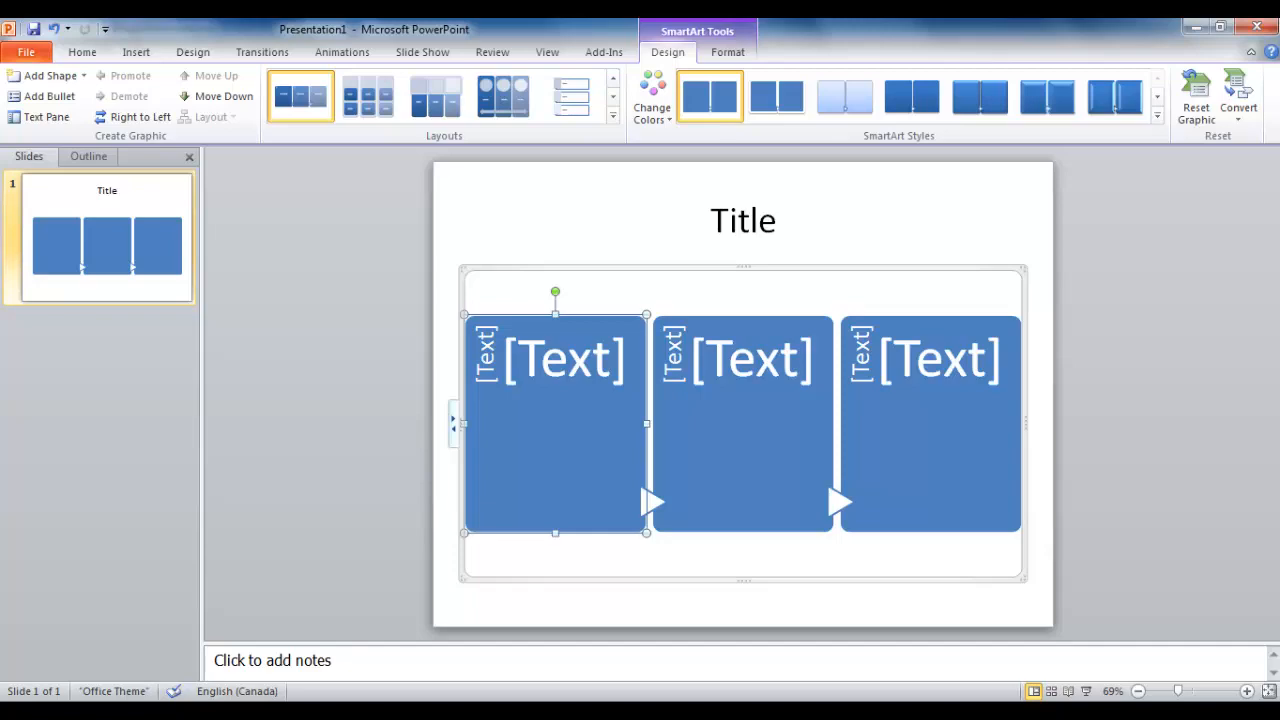
{"action": "mouse_move", "coordinate": [695, 415]}
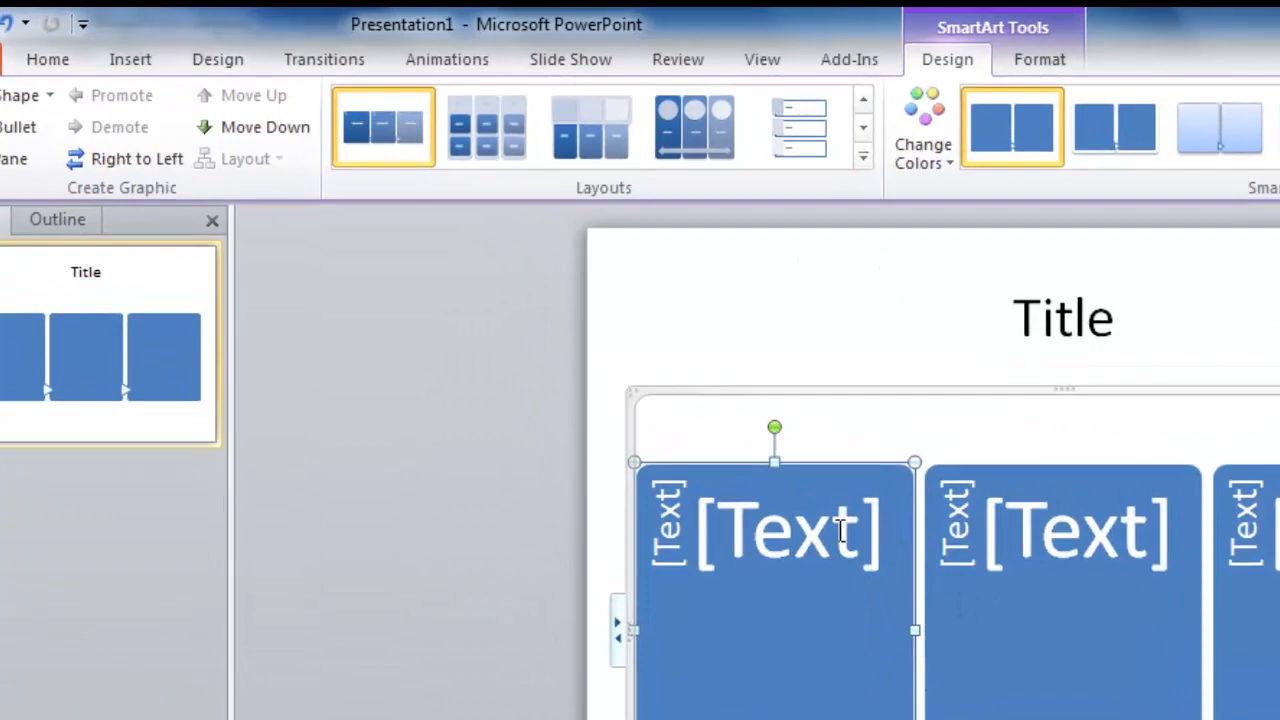
Check the View tab, then show the New Slide layout gallery on Home
{"action": "left_click", "coordinate": [762, 59]}
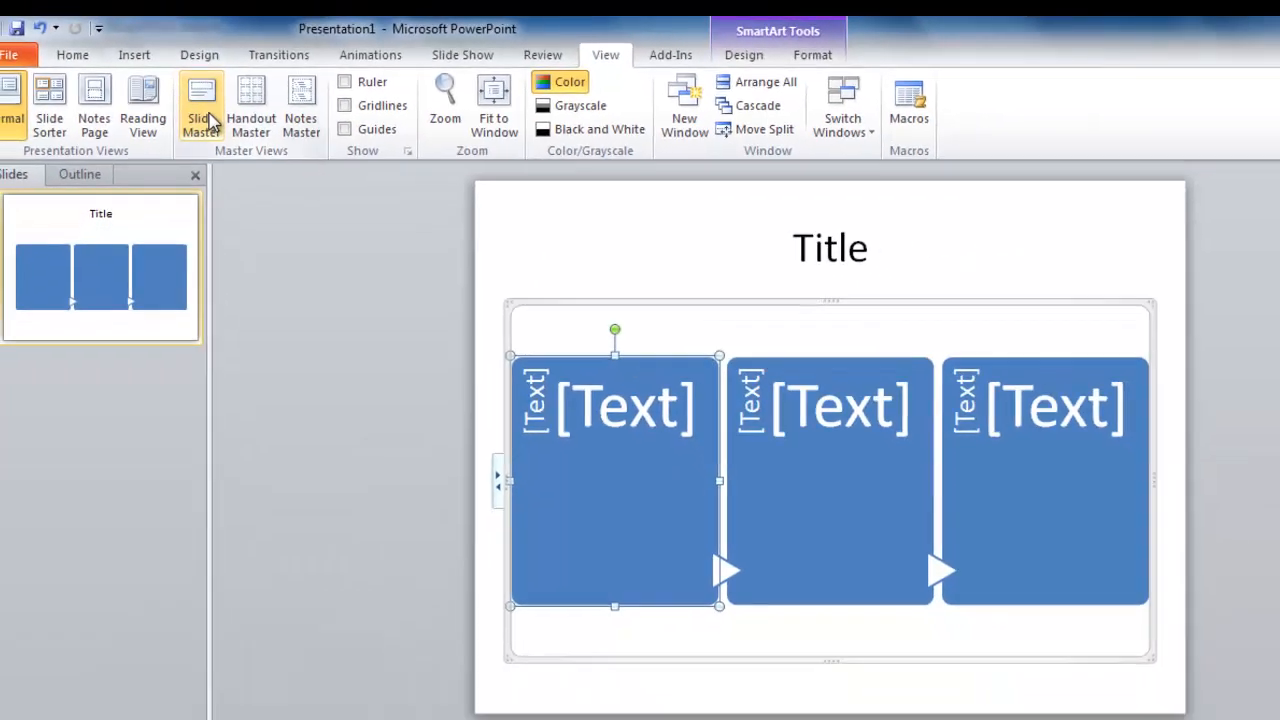
{"action": "left_click", "coordinate": [201, 105]}
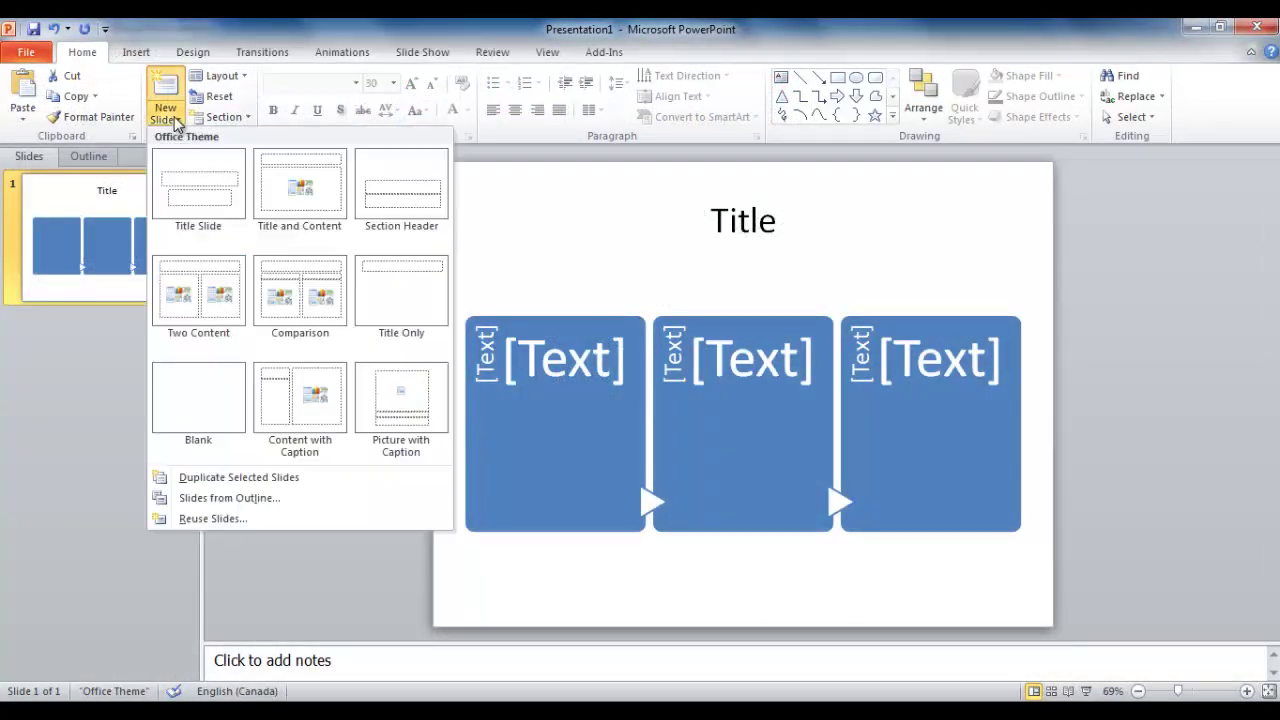
Add a Blank layout slide as slide two
{"action": "left_click", "coordinate": [198, 397]}
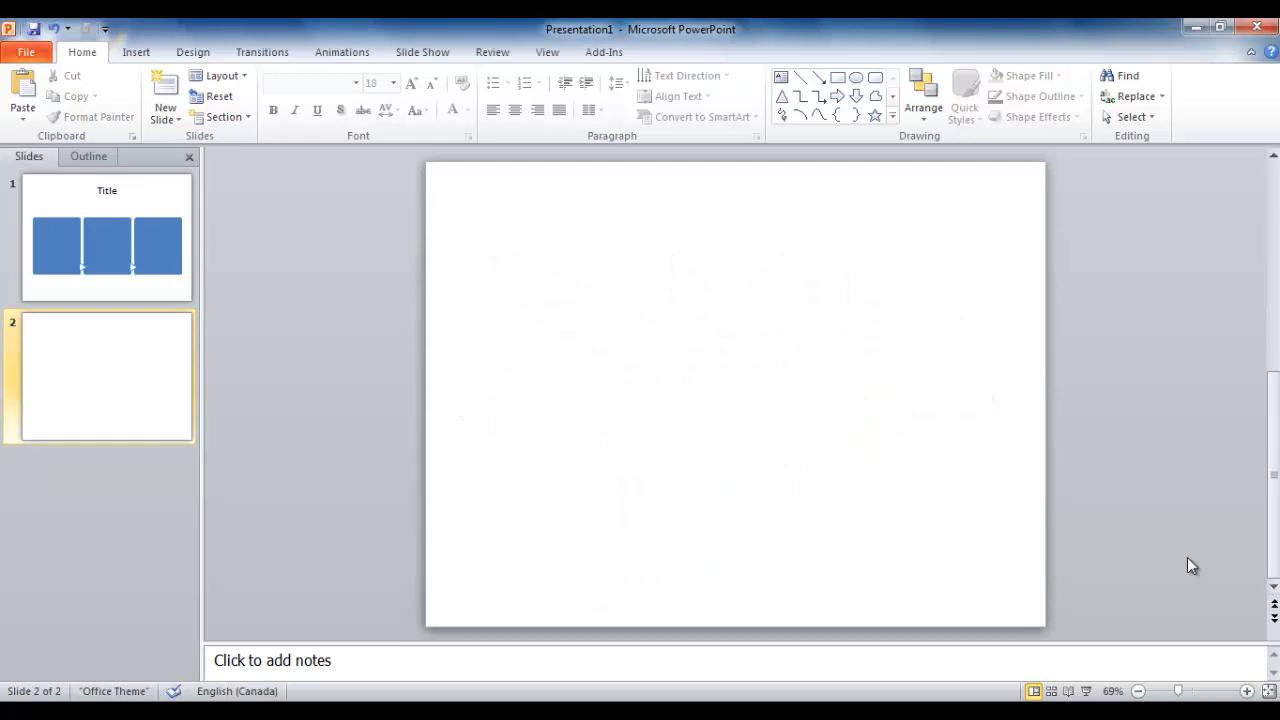
{"action": "mouse_move", "coordinate": [307, 288]}
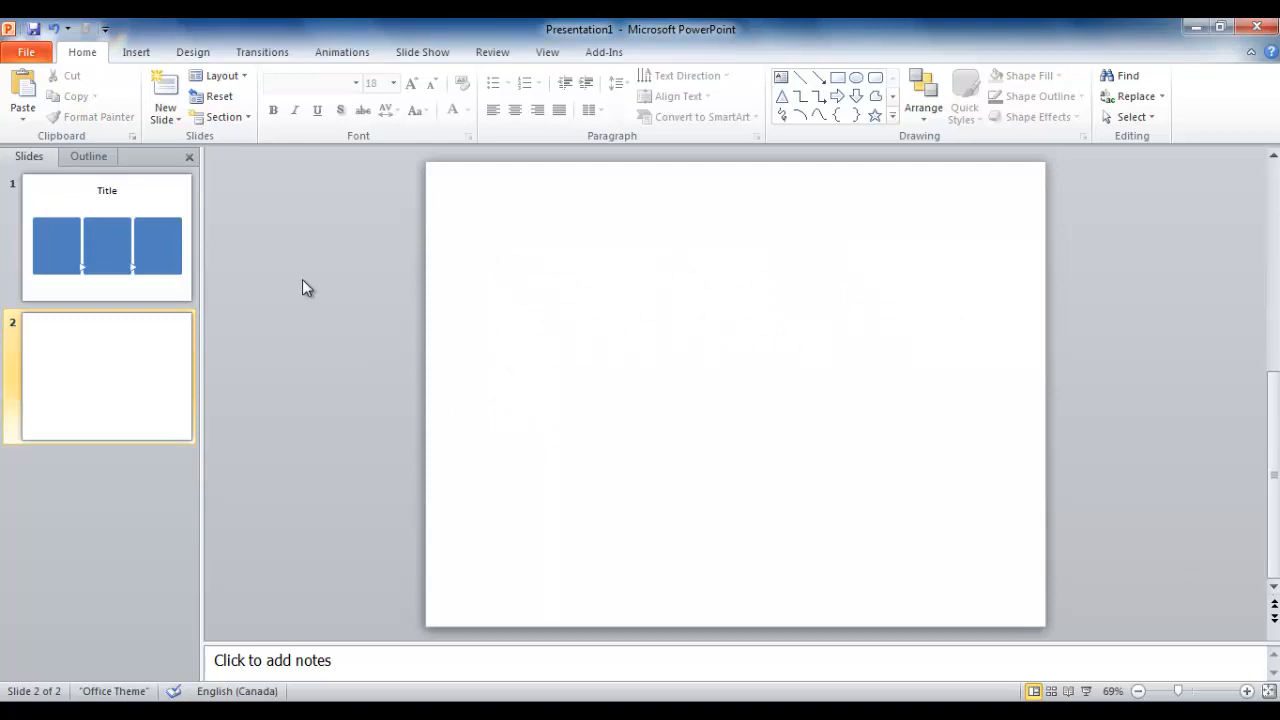
Insert the Santa Claus image from the Clip Art gallery onto slide two
{"action": "left_click", "coordinate": [136, 52]}
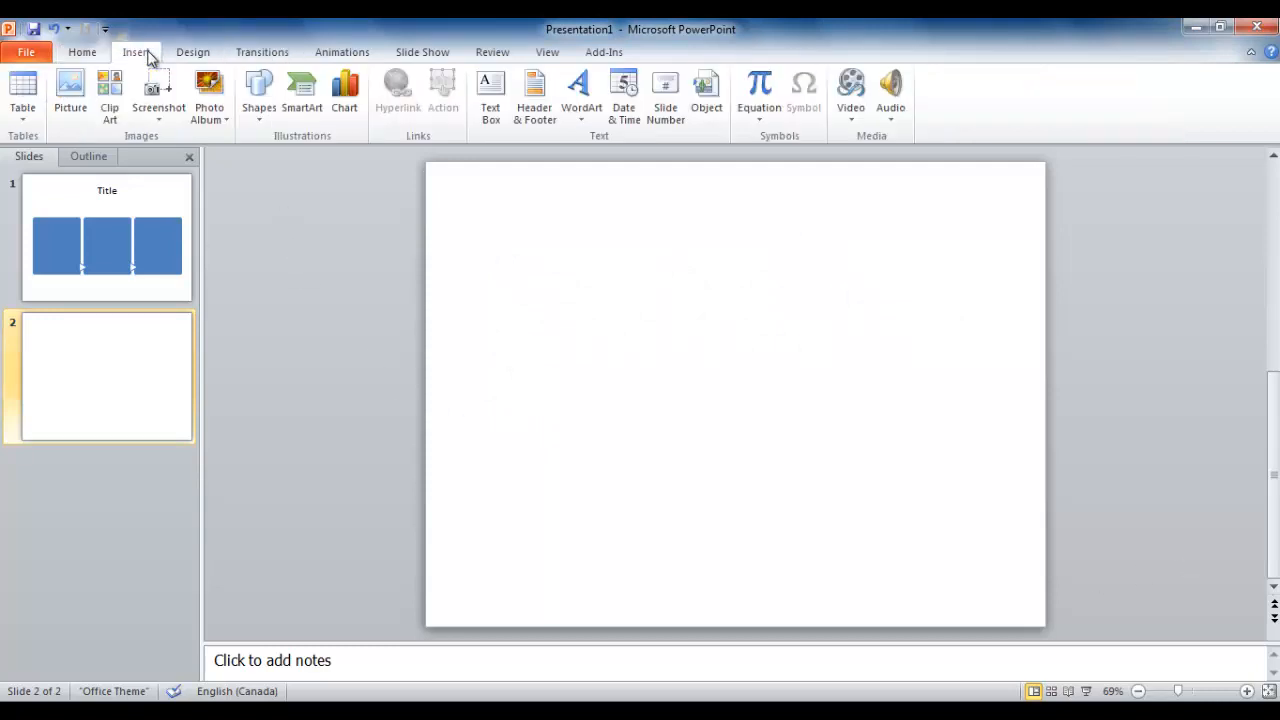
{"action": "left_click", "coordinate": [109, 95]}
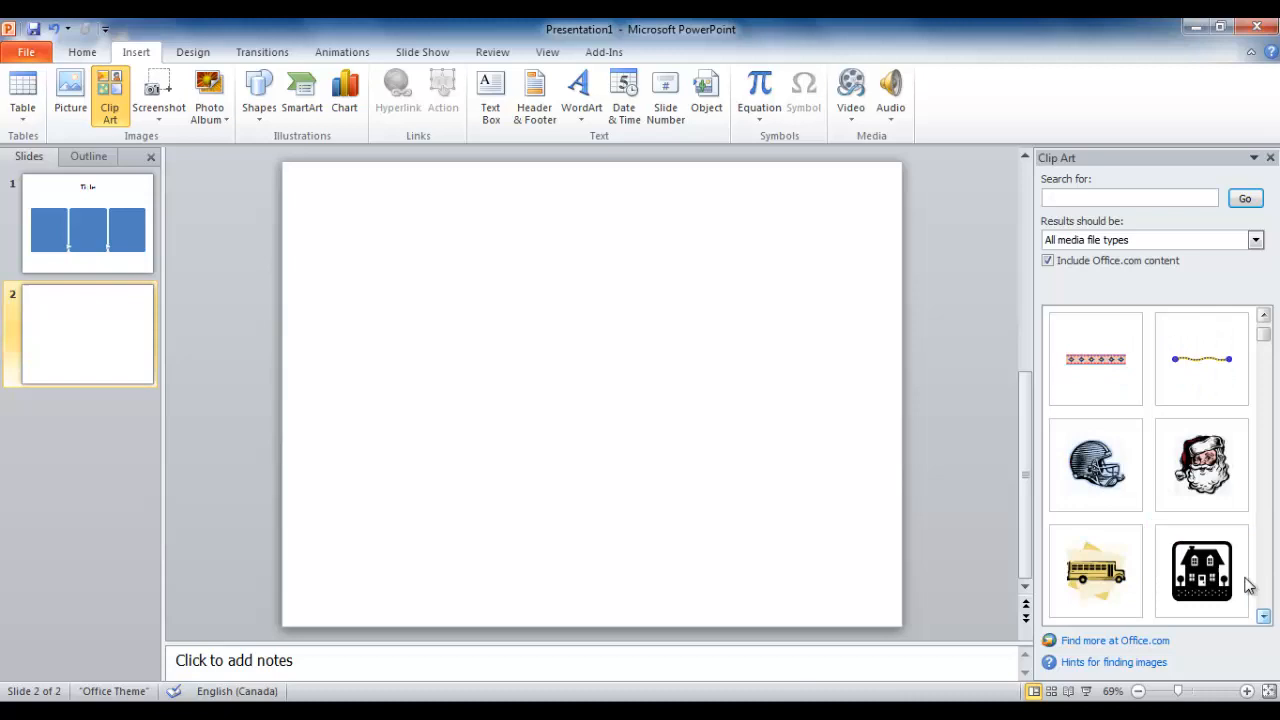
{"action": "double_click", "coordinate": [1201, 463]}
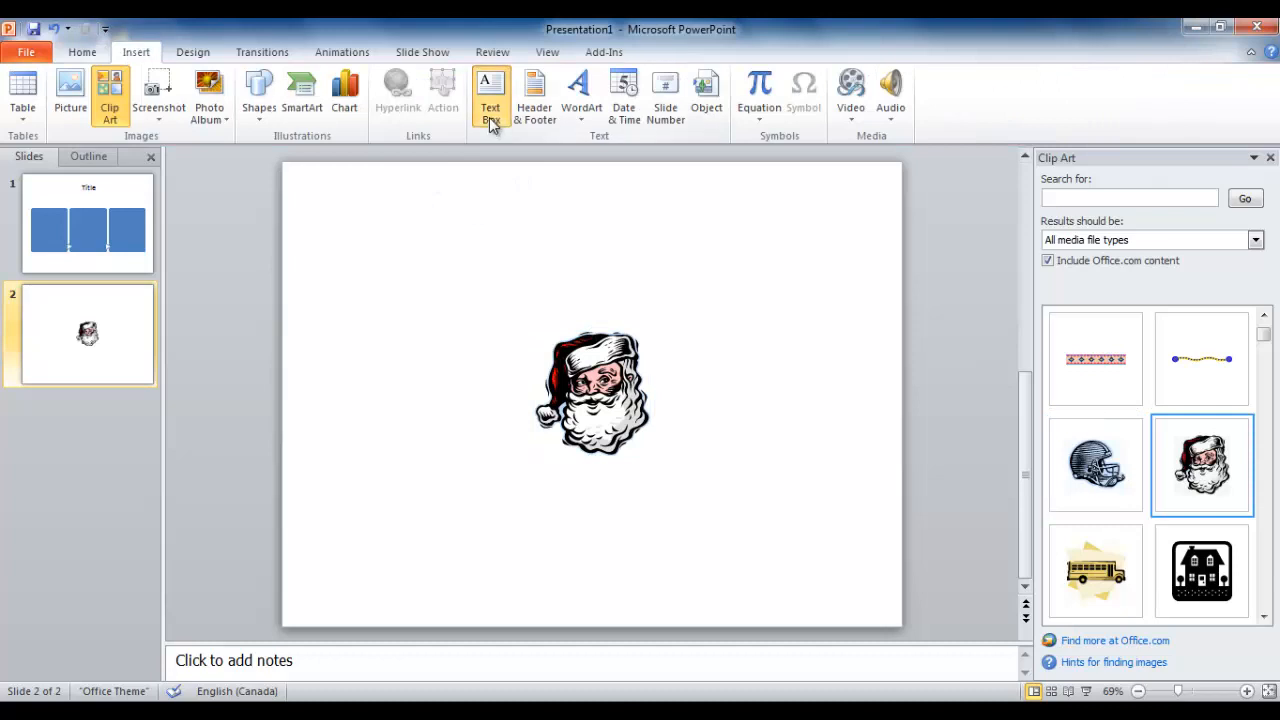
Add a 'Santa Claus' text box above the clip art and set it to 66 points
{"action": "left_click", "coordinate": [490, 95]}
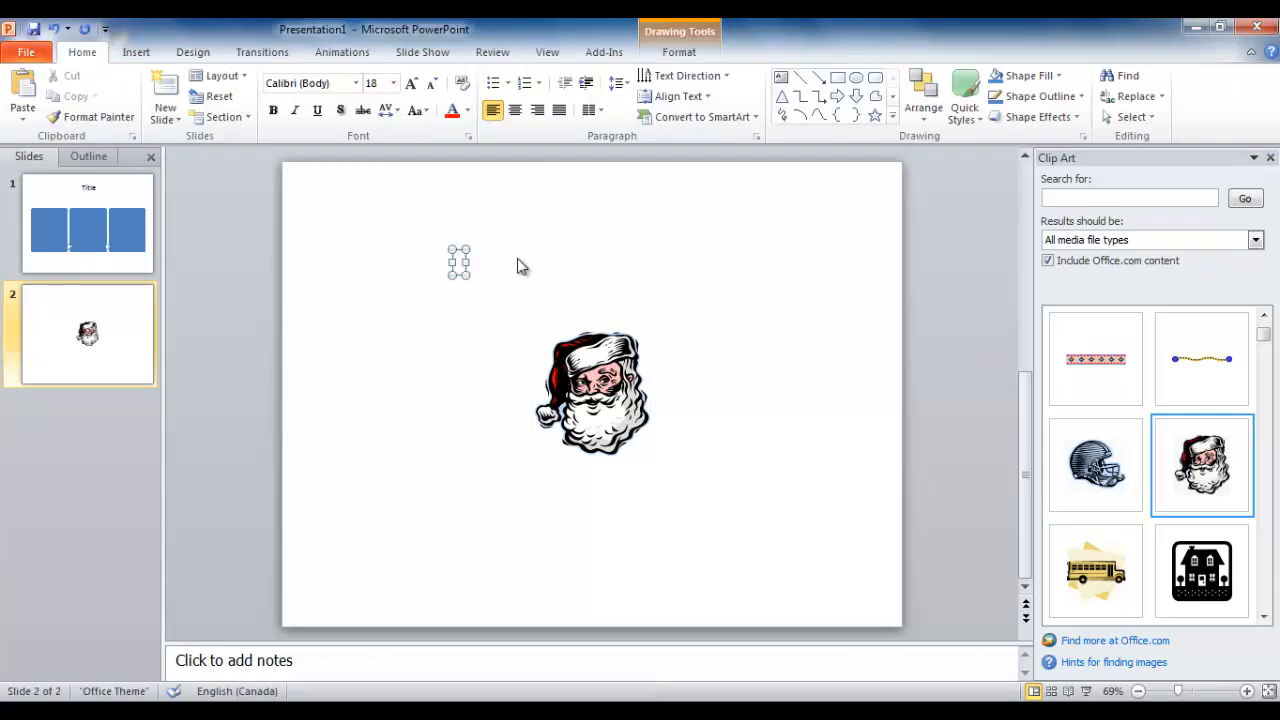
{"action": "type", "text": "Santa Cla"}
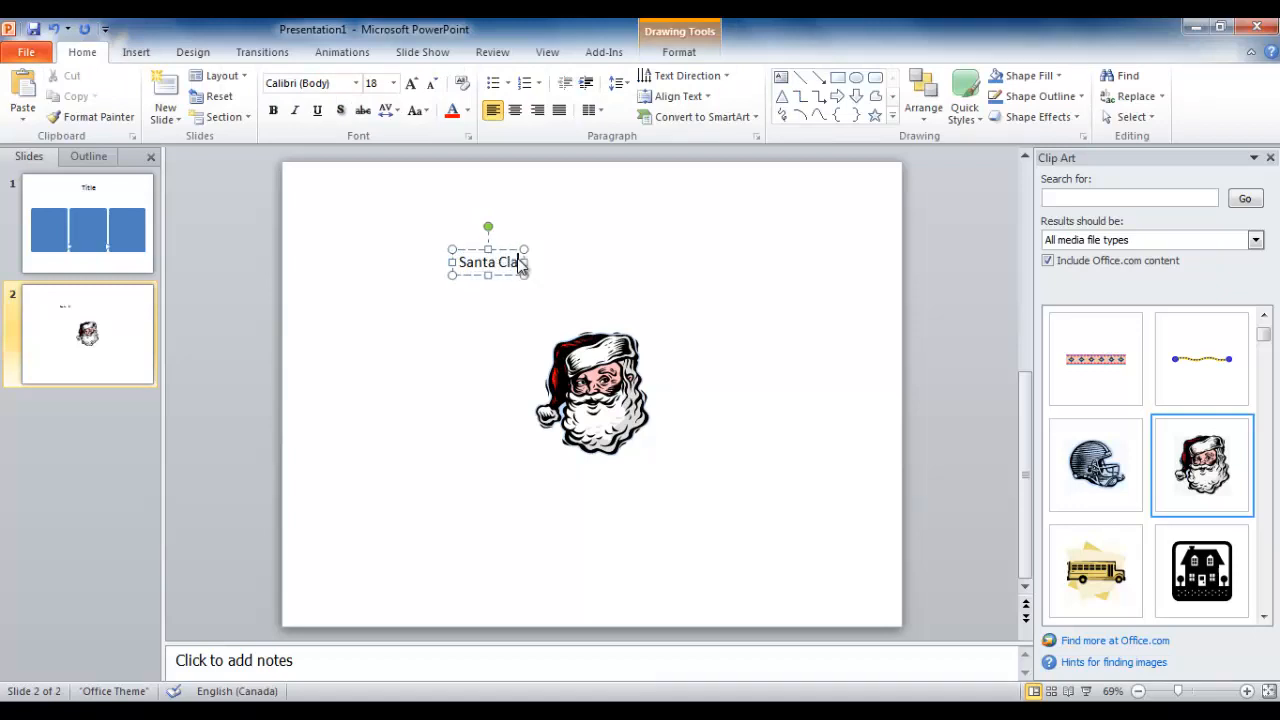
{"action": "type", "text": "us"}
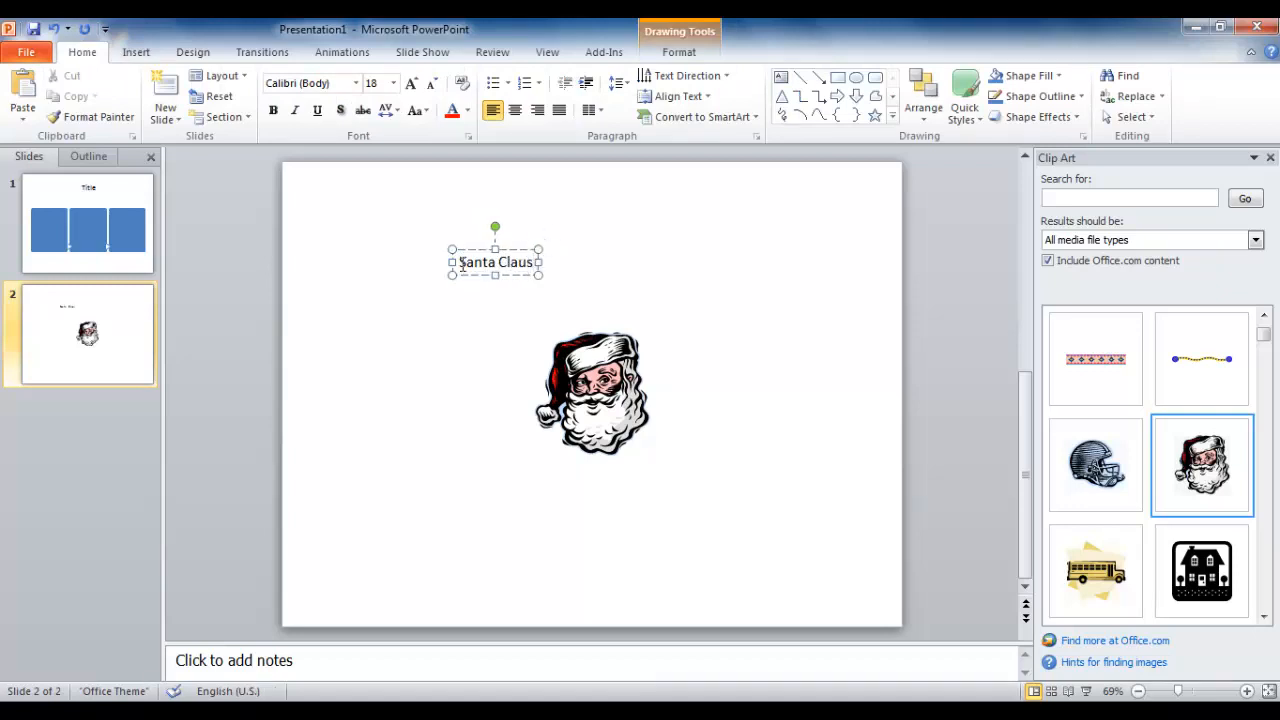
{"action": "triple_click", "coordinate": [495, 262]}
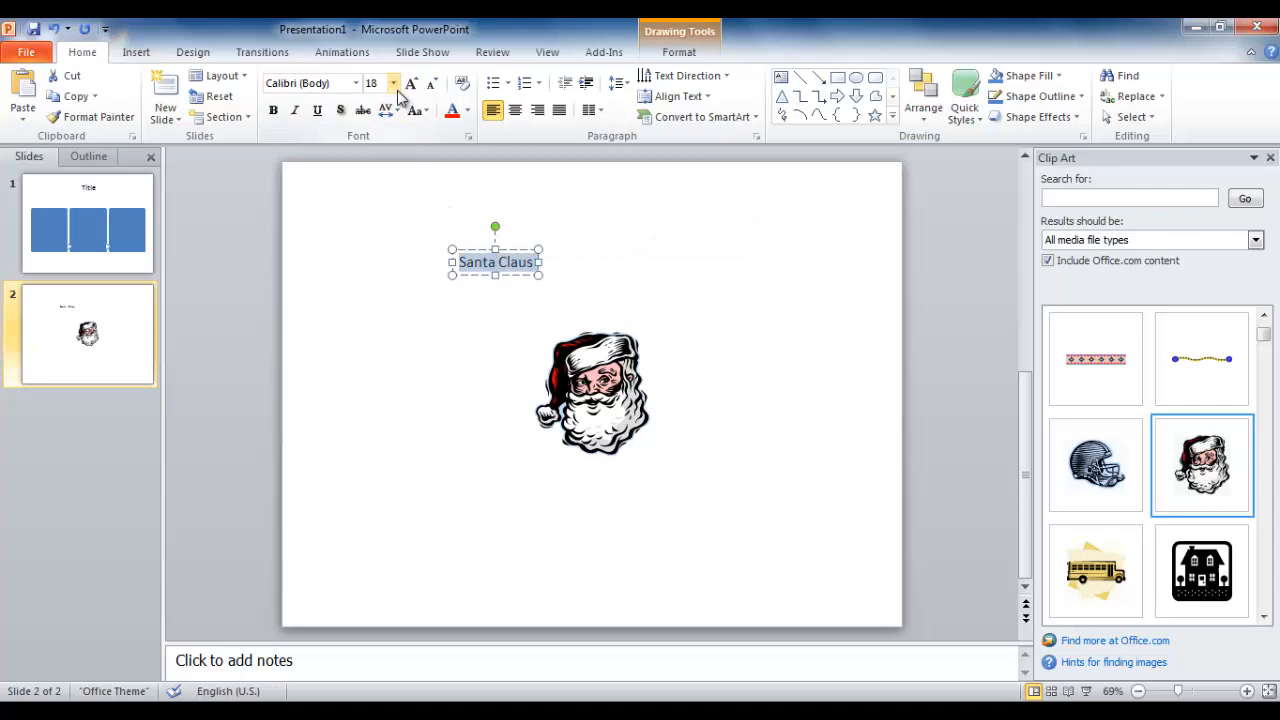
{"action": "left_click", "coordinate": [392, 83]}
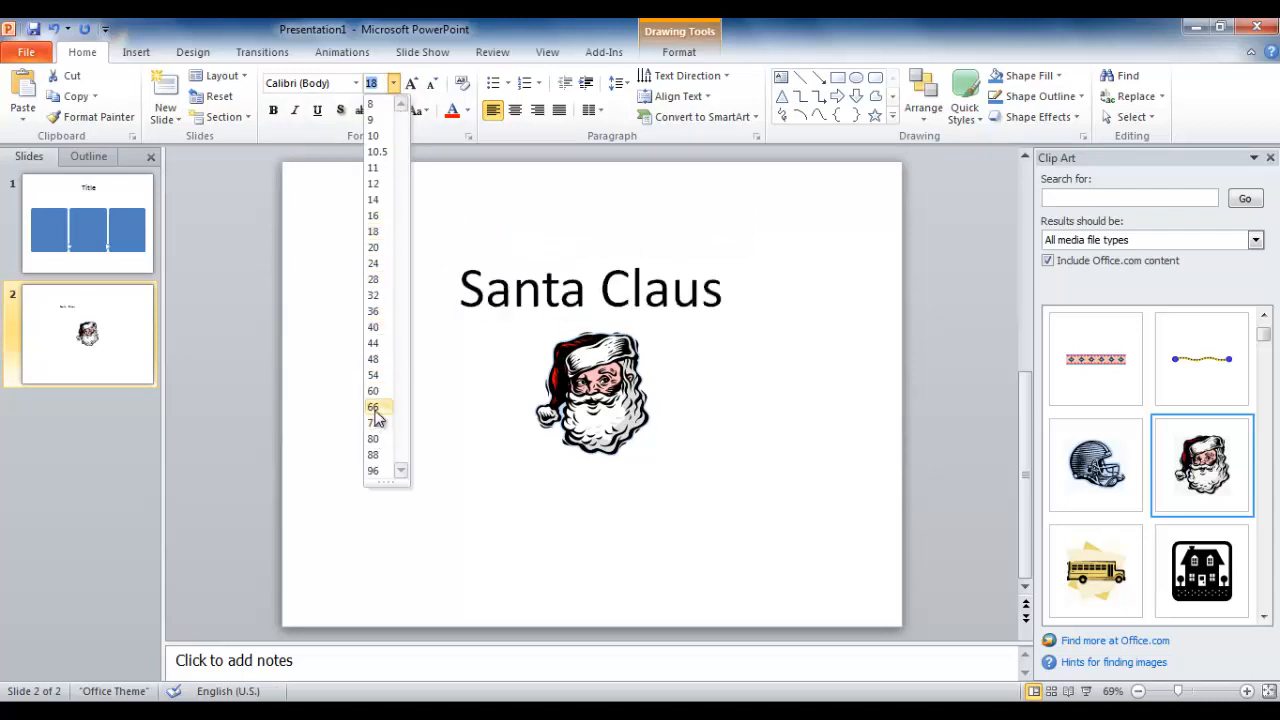
{"action": "left_click", "coordinate": [373, 406]}
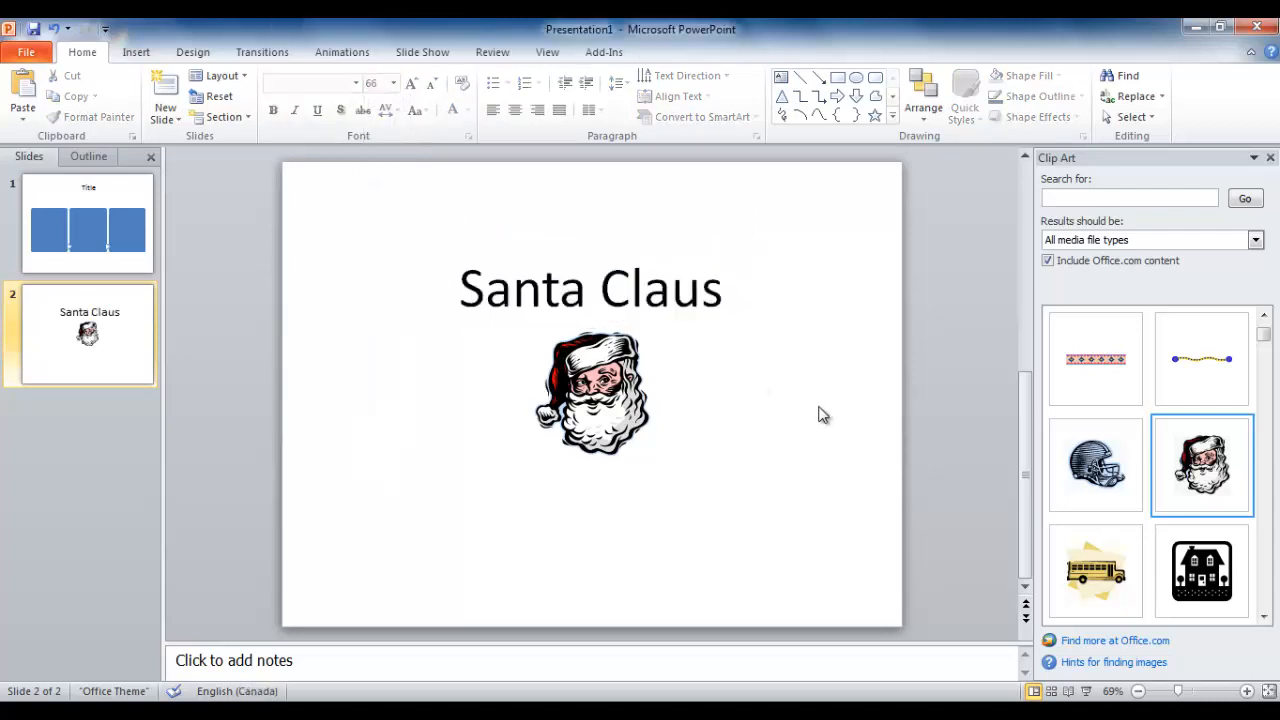
{"action": "mouse_move", "coordinate": [900, 693]}
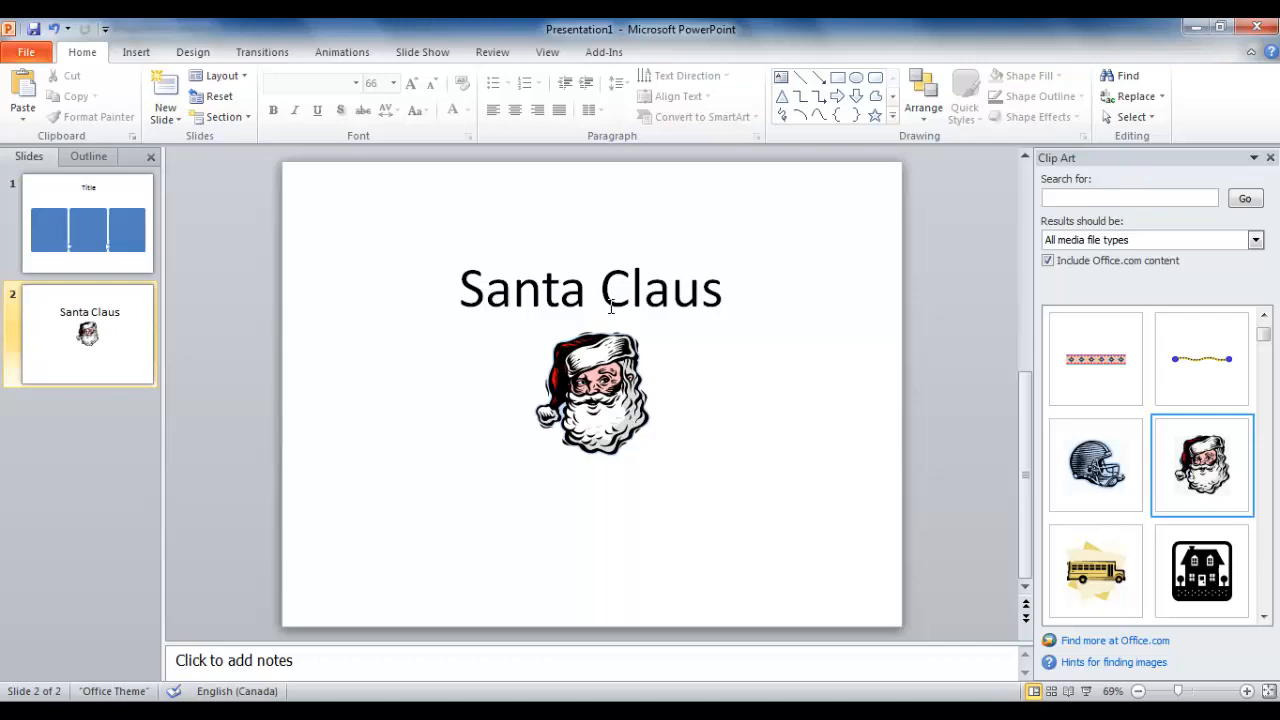
Select the Santa Claus clip art and show its Arrange ordering options
{"action": "left_click", "coordinate": [590, 393]}
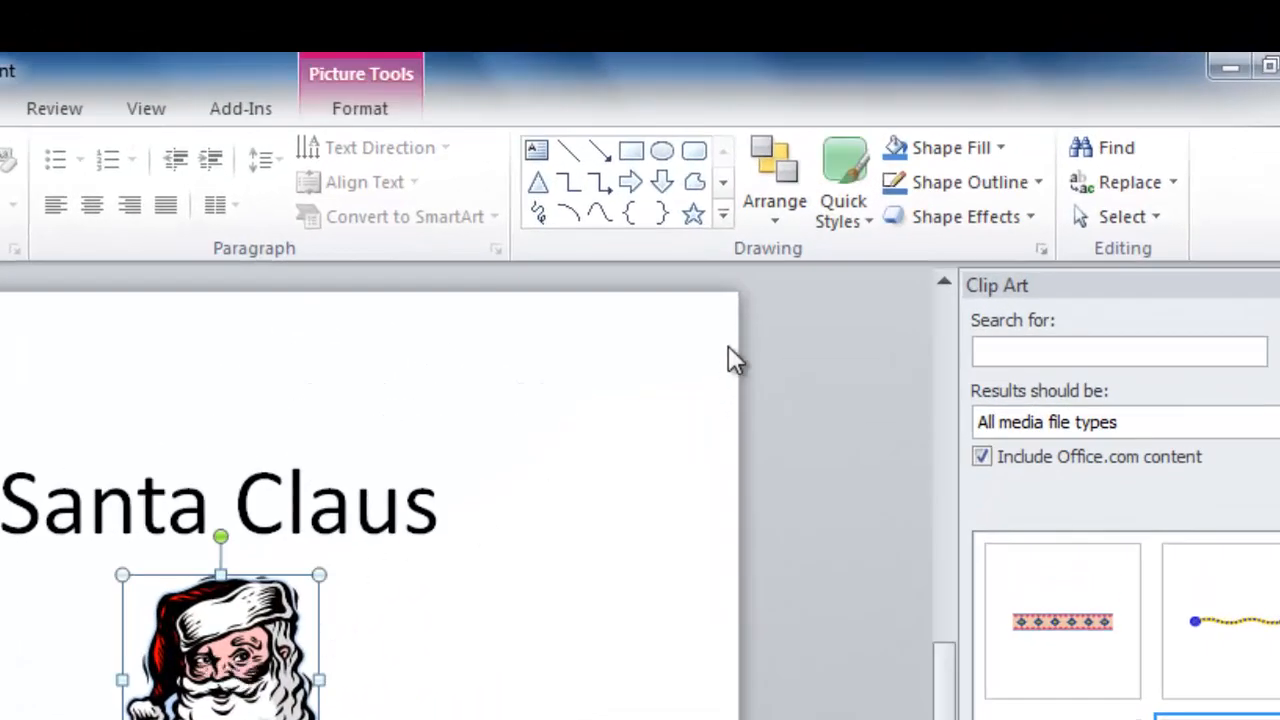
{"action": "left_click", "coordinate": [775, 200]}
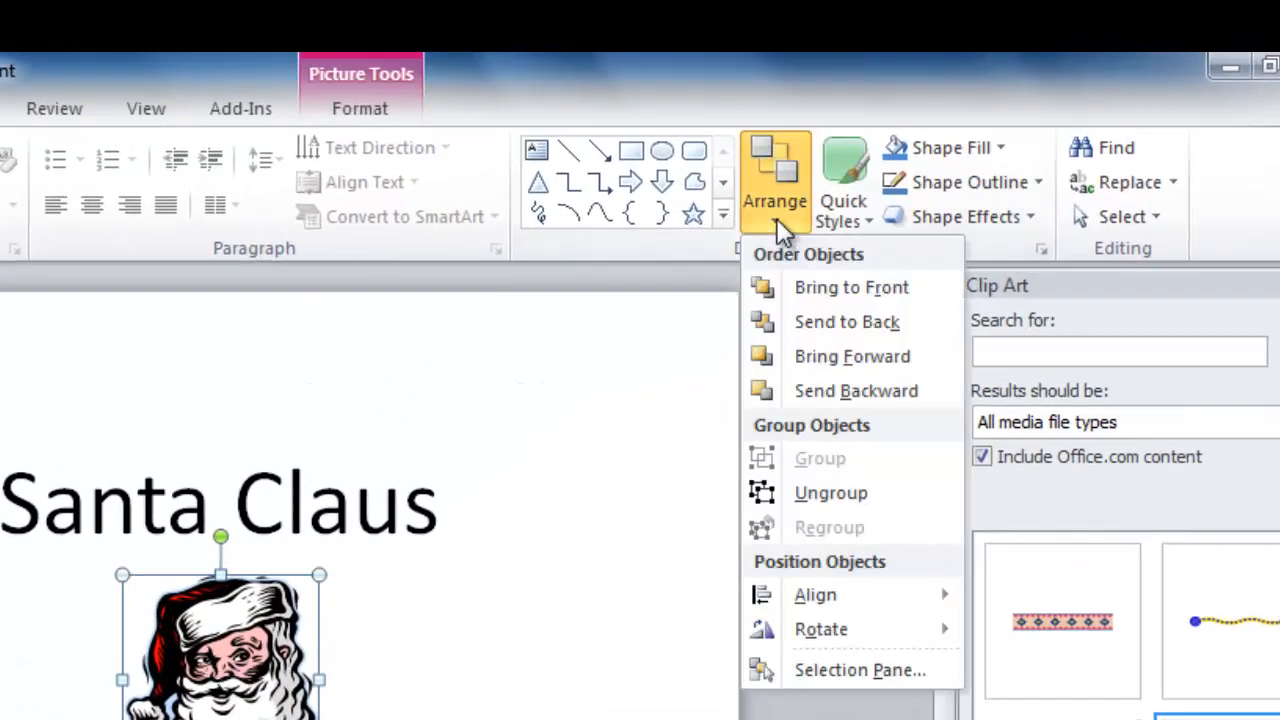
{"action": "mouse_move", "coordinate": [847, 321]}
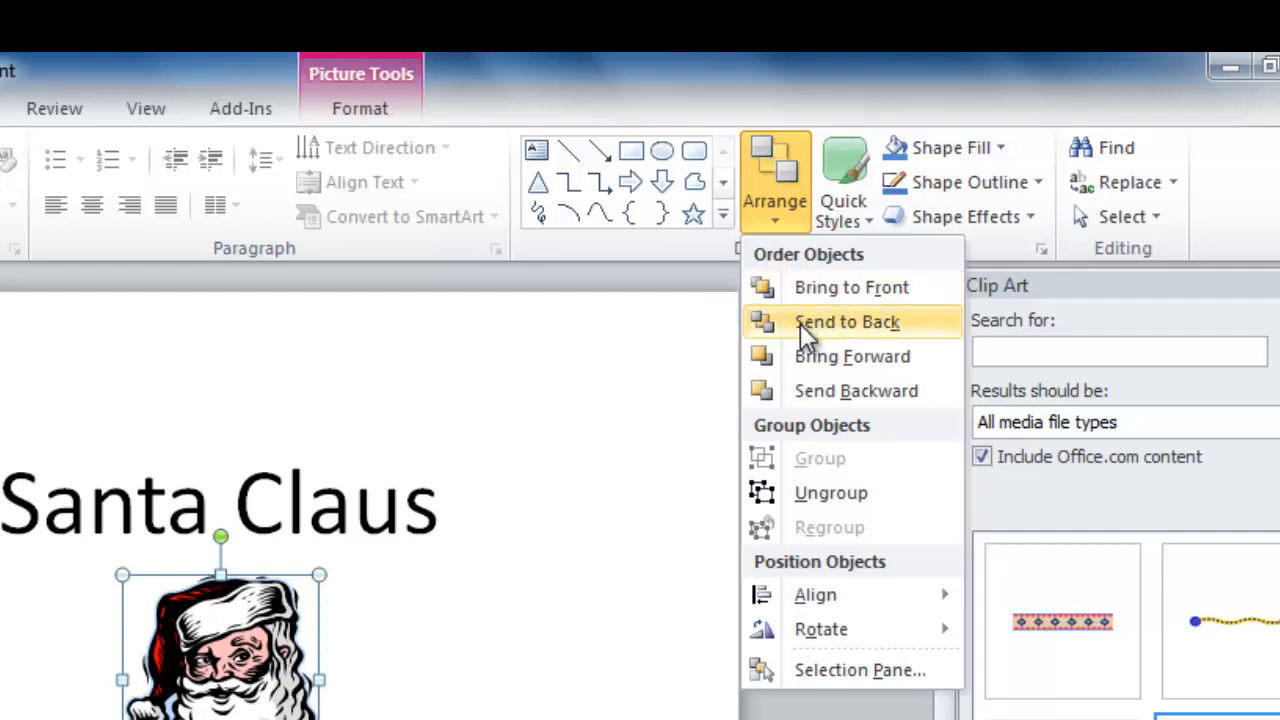
{"action": "mouse_move", "coordinate": [820, 365]}
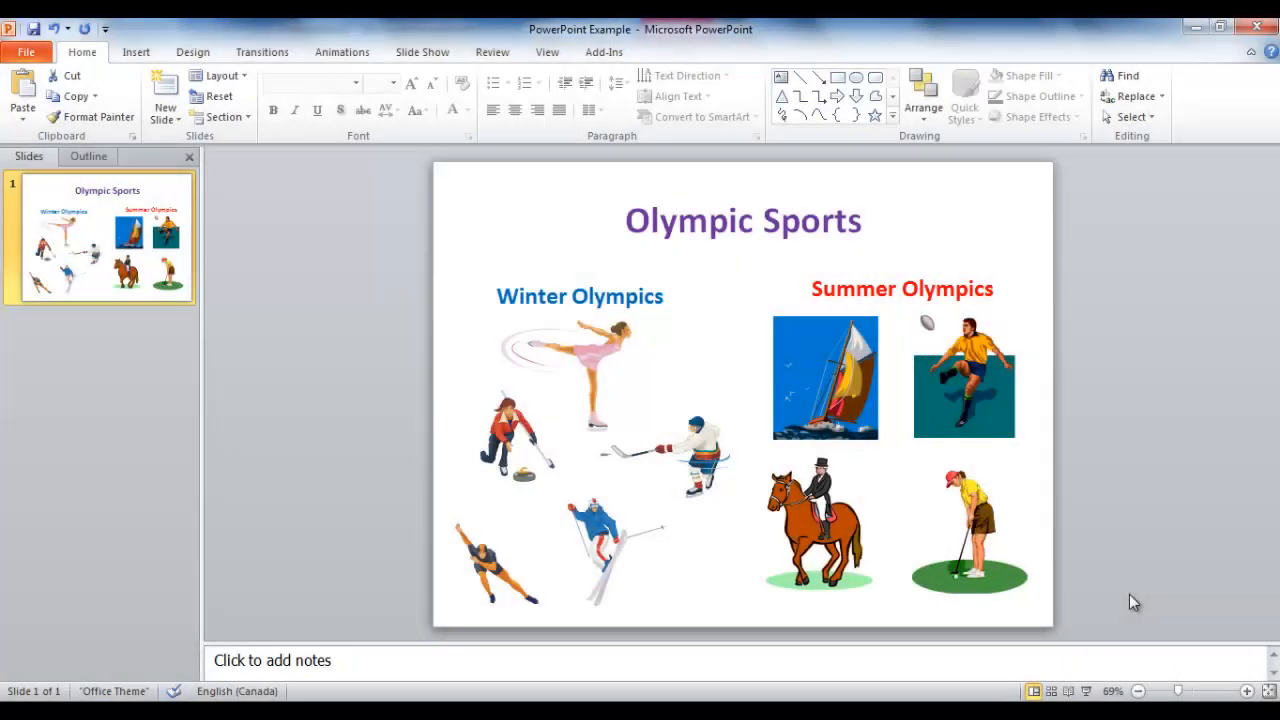
{"action": "mouse_move", "coordinate": [1130, 613]}
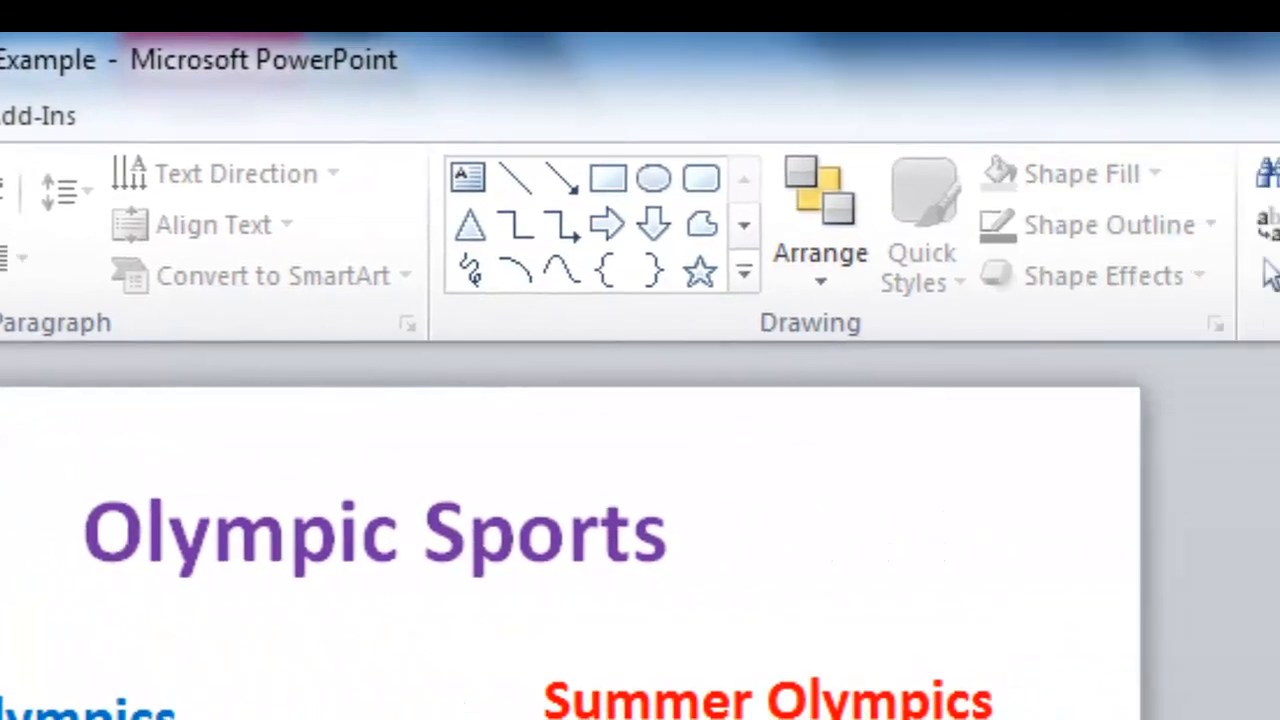
Show the Arrange options in the 'PowerPoint Example' Olympic Sports presentation
{"action": "left_click", "coordinate": [660, 150]}
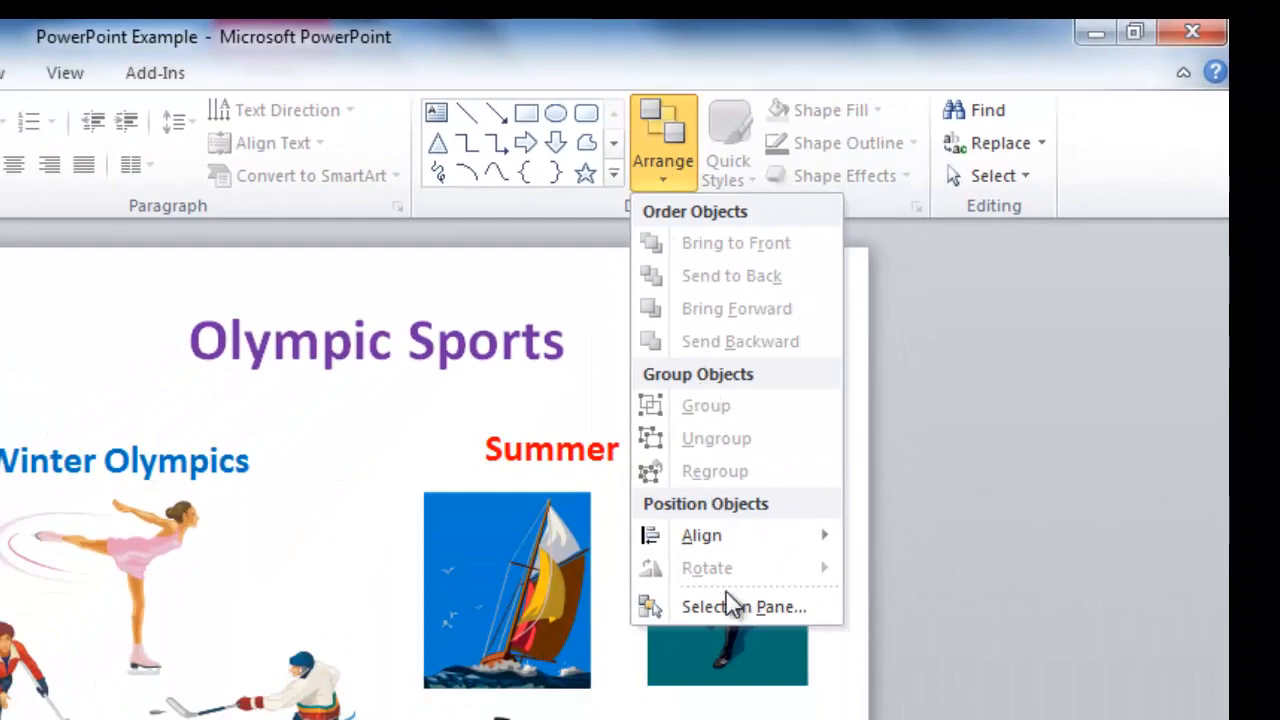
Open the Selection and Visibility pane listing the Olympic Sports slide's shapes
{"action": "left_click", "coordinate": [741, 606]}
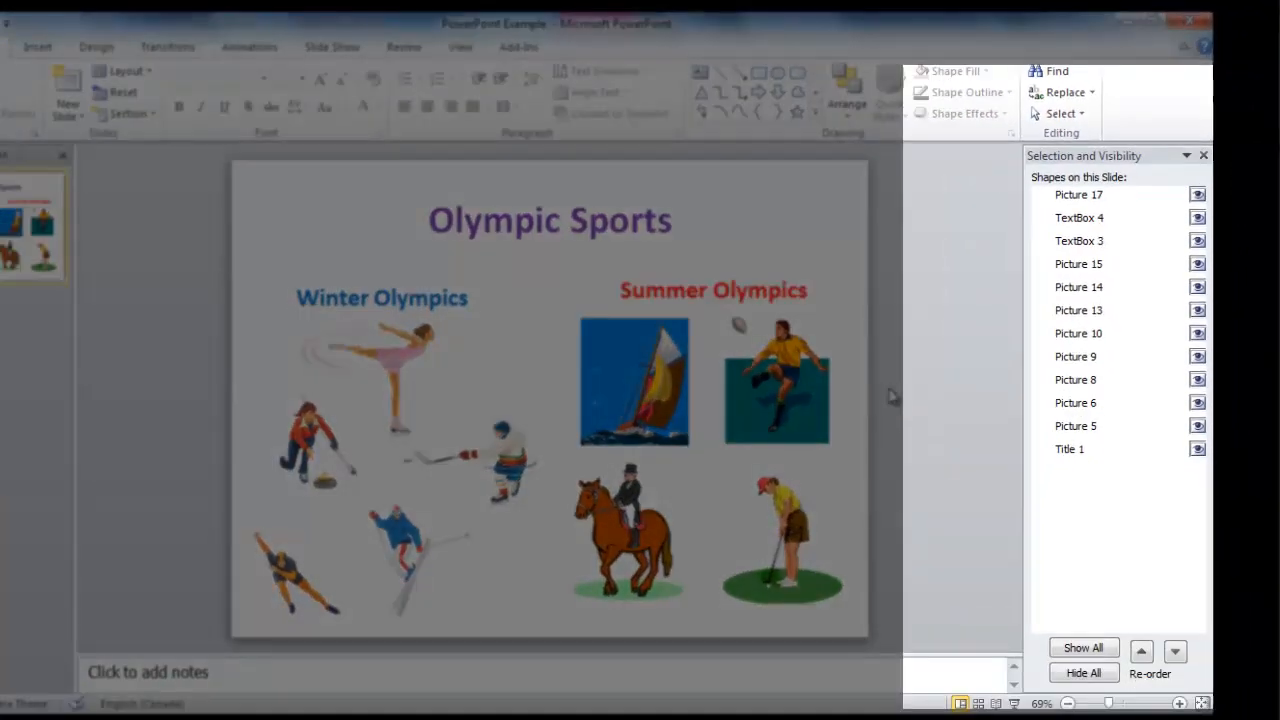
{"action": "mouse_move", "coordinate": [898, 358]}
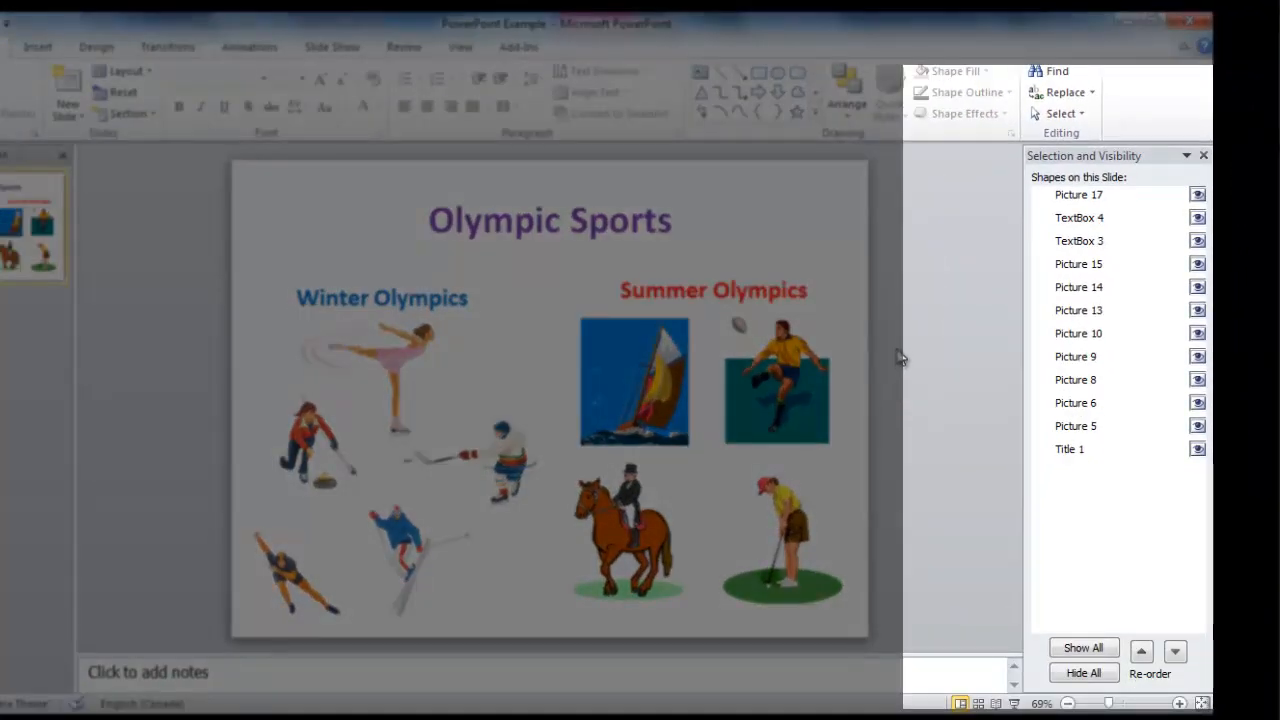
{"action": "mouse_move", "coordinate": [985, 190]}
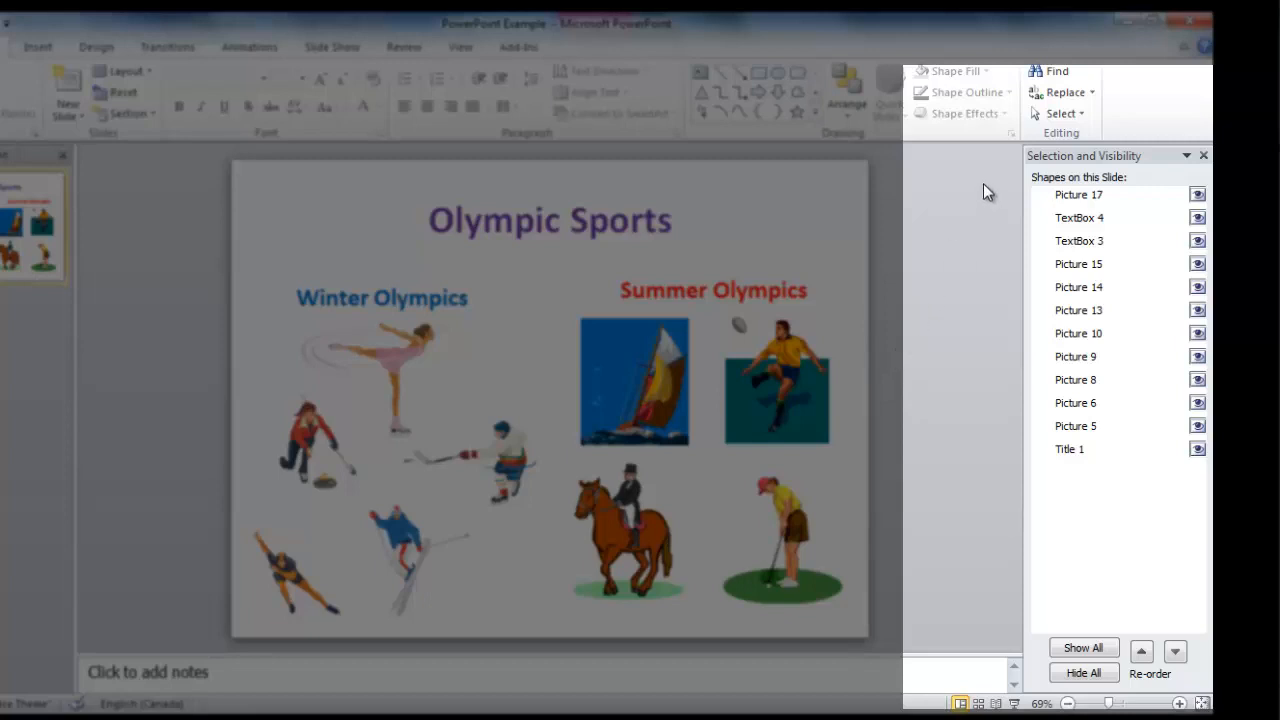
{"action": "mouse_move", "coordinate": [1028, 460]}
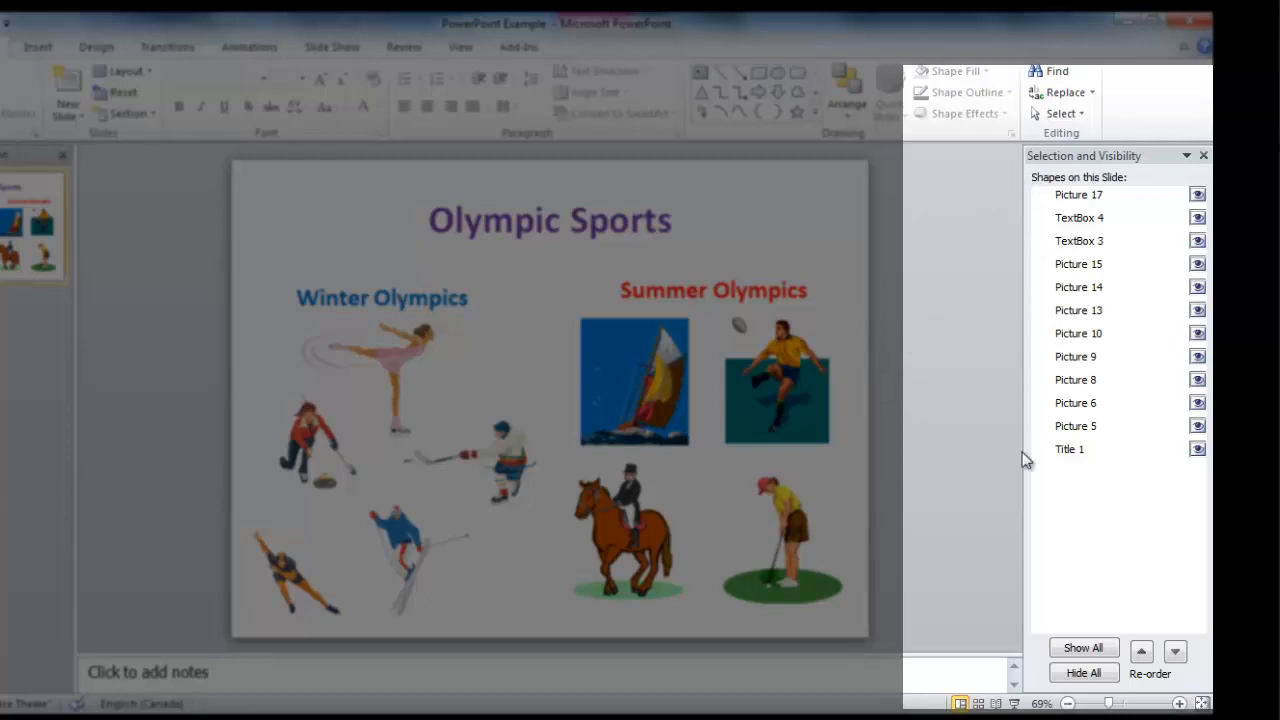
{"action": "mouse_move", "coordinate": [1025, 473]}
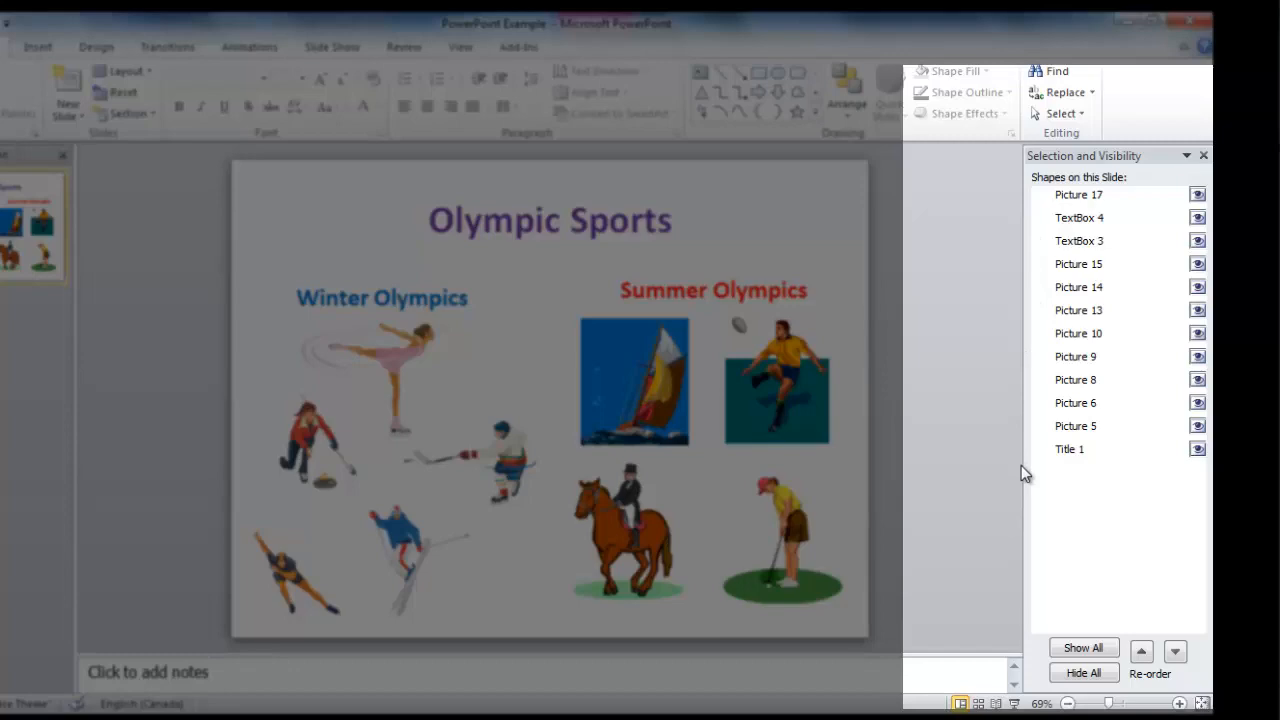
{"action": "mouse_move", "coordinate": [1005, 464]}
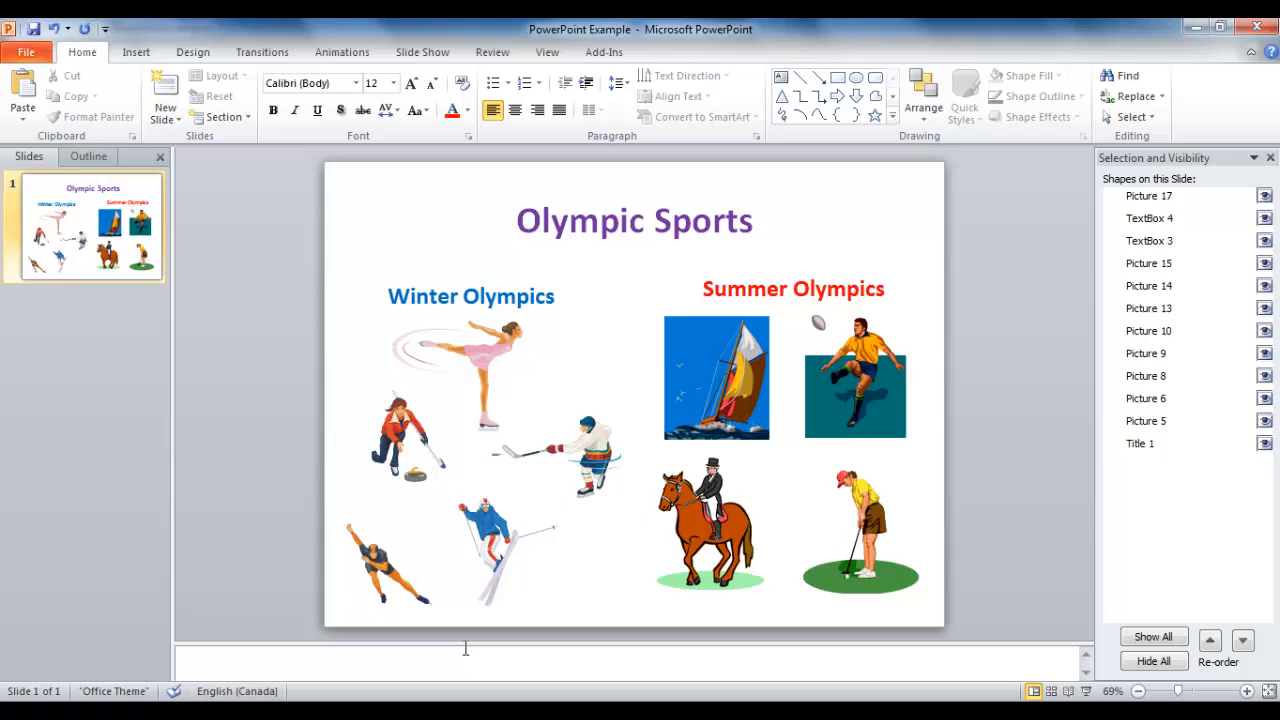
{"action": "mouse_move", "coordinate": [540, 70]}
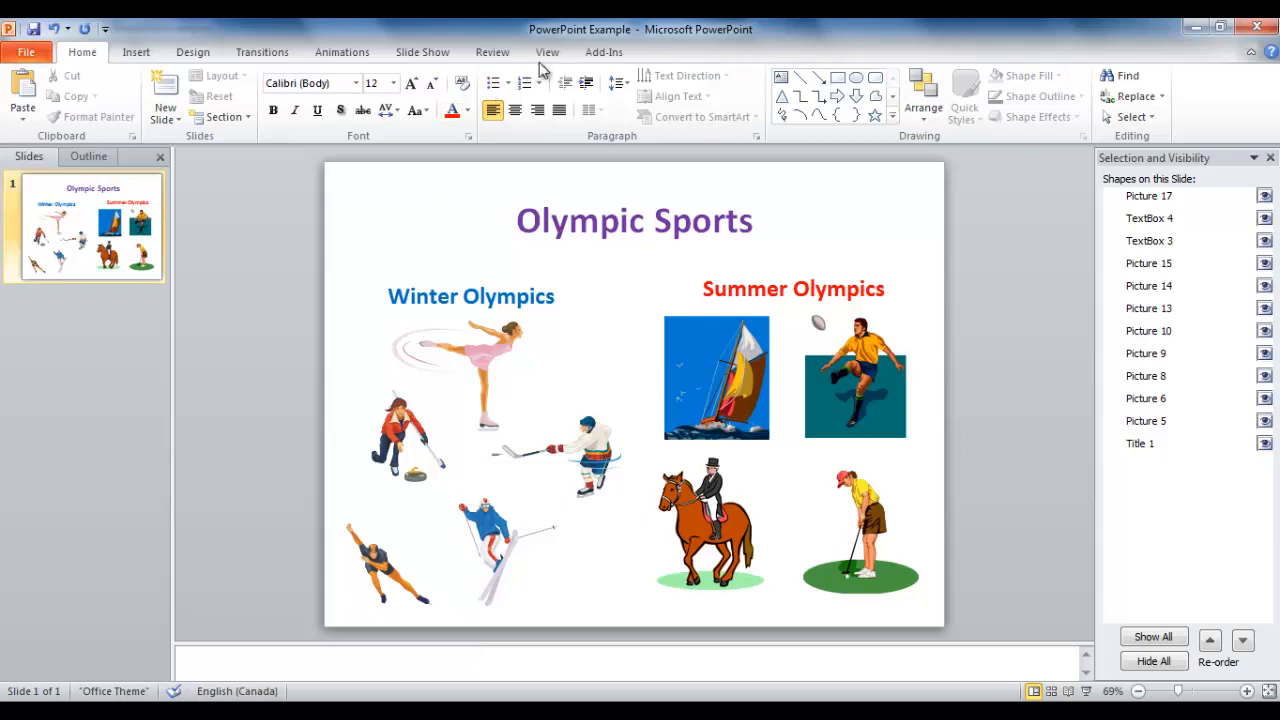
Show the View tab's presentation views with the Selection pane still open
{"action": "left_click", "coordinate": [547, 52]}
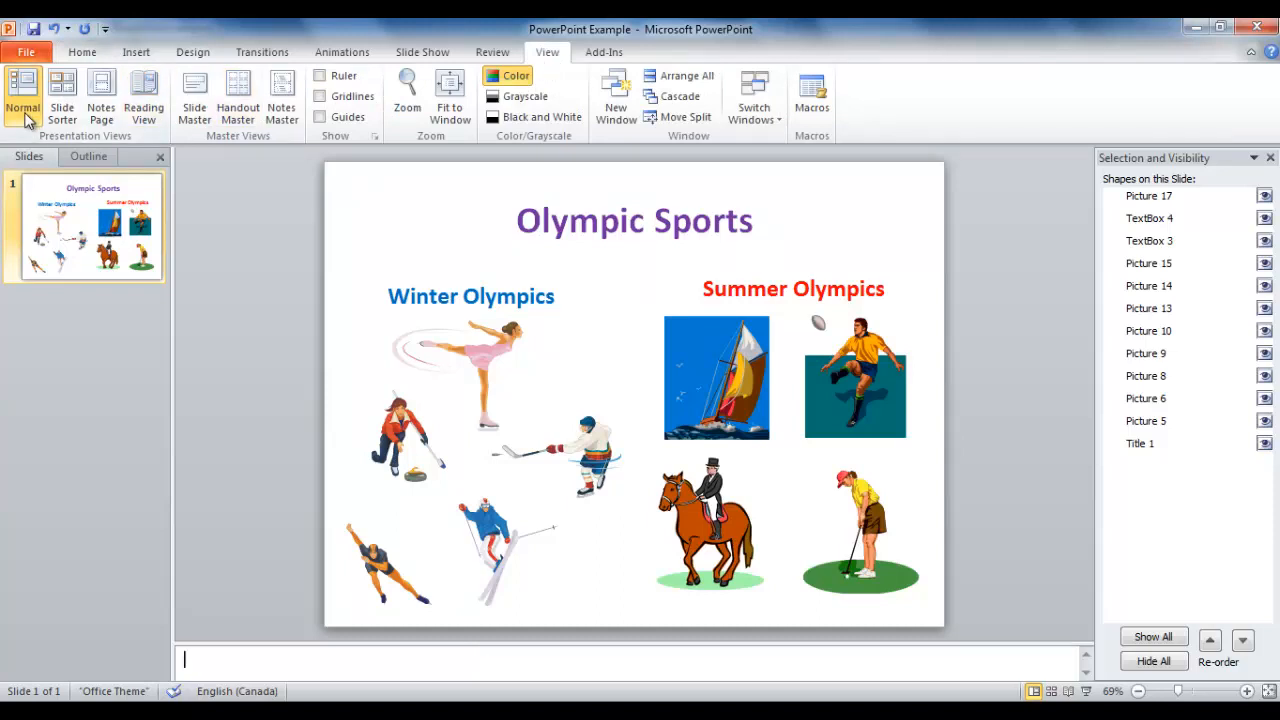